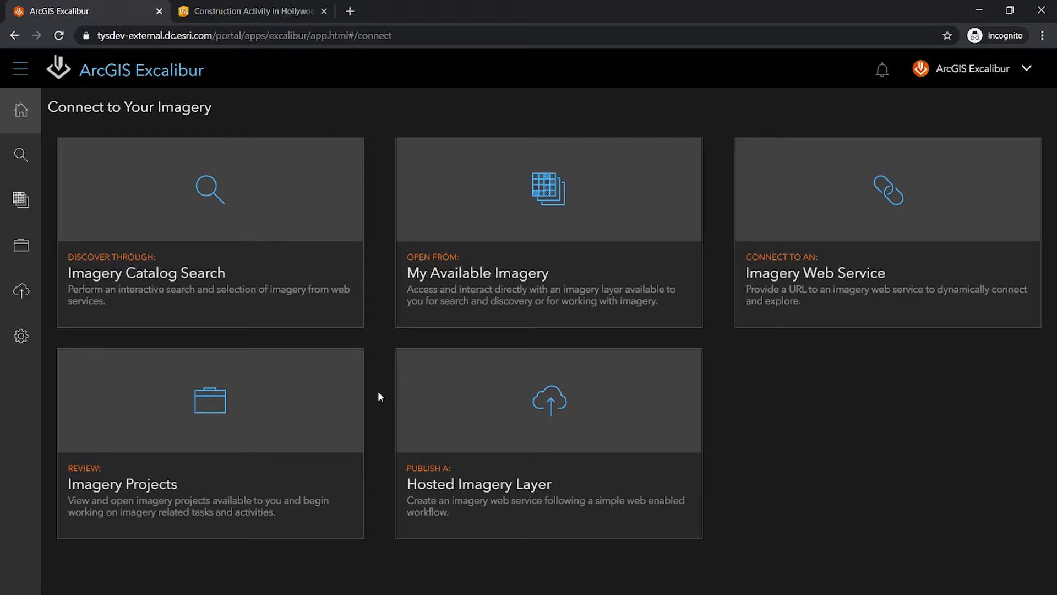
{"action": "mouse_move", "coordinate": [337, 402]}
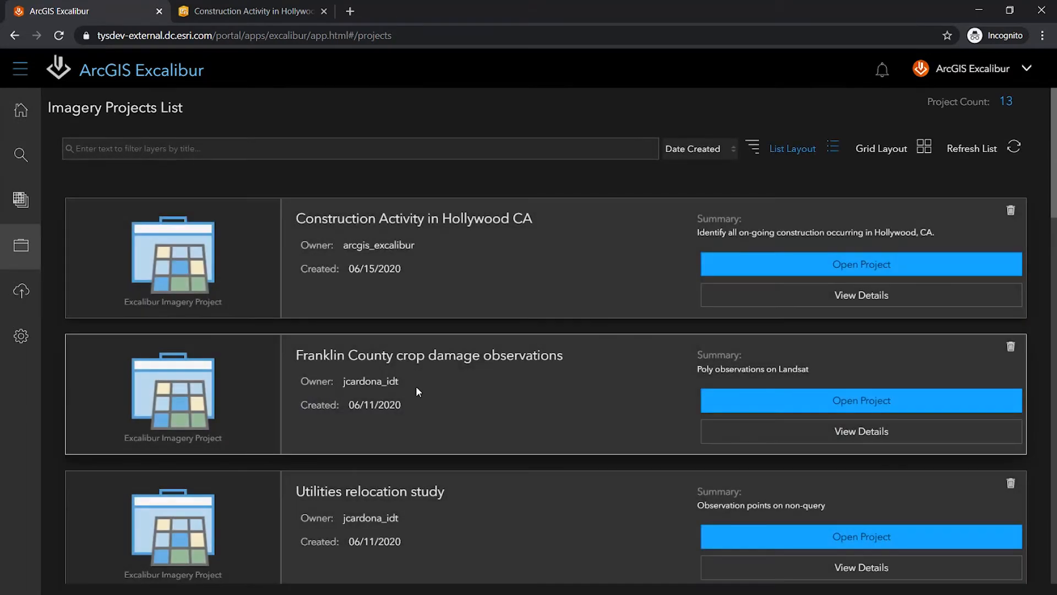
{"action": "scroll", "scroll_direction": "down", "scroll_amount": 3}
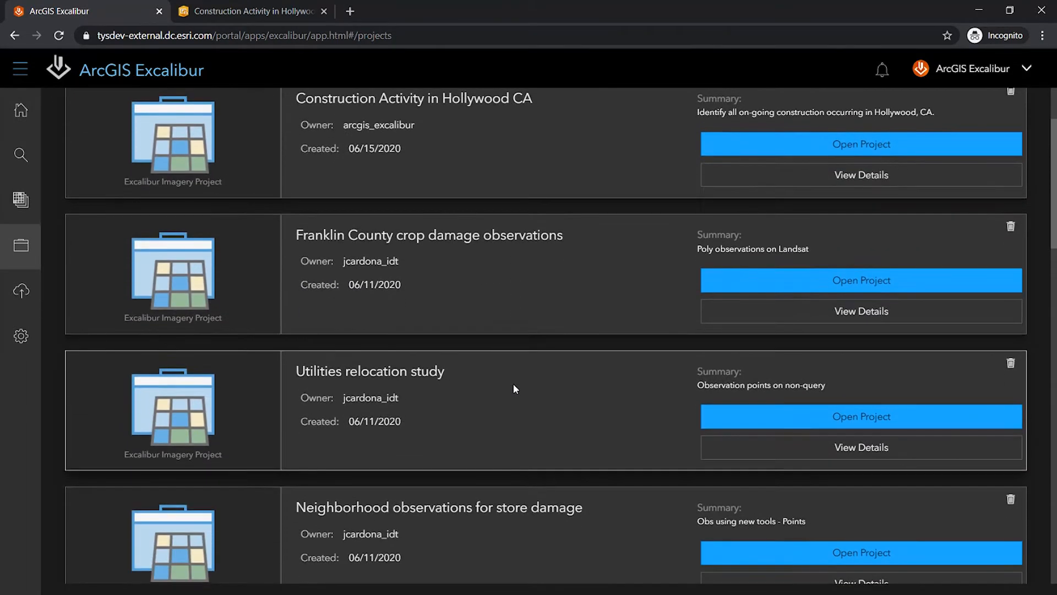
{"action": "scroll", "scroll_direction": "down", "scroll_amount": 3}
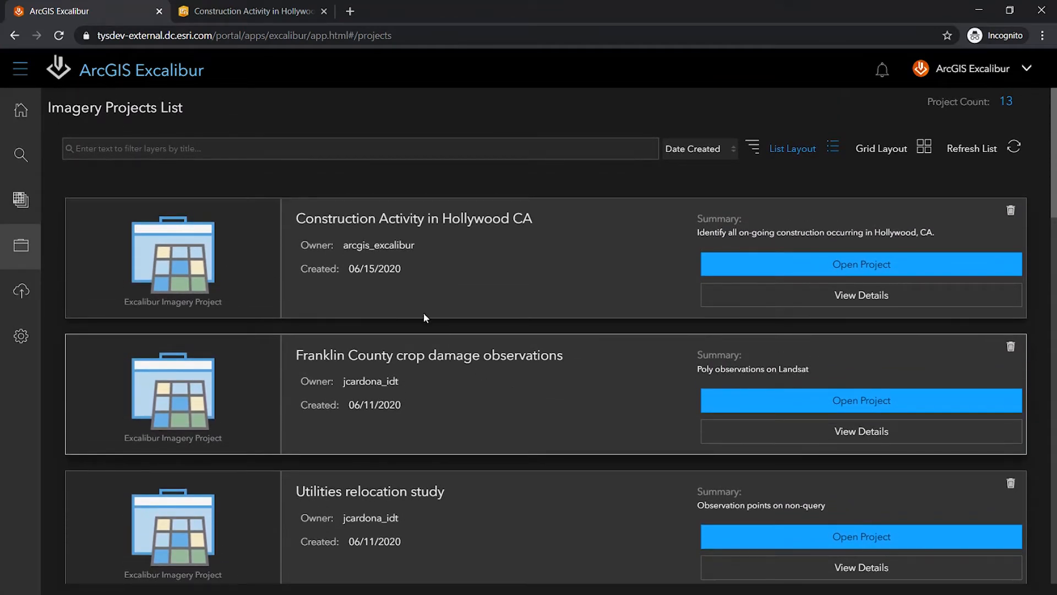
{"action": "mouse_move", "coordinate": [362, 234]}
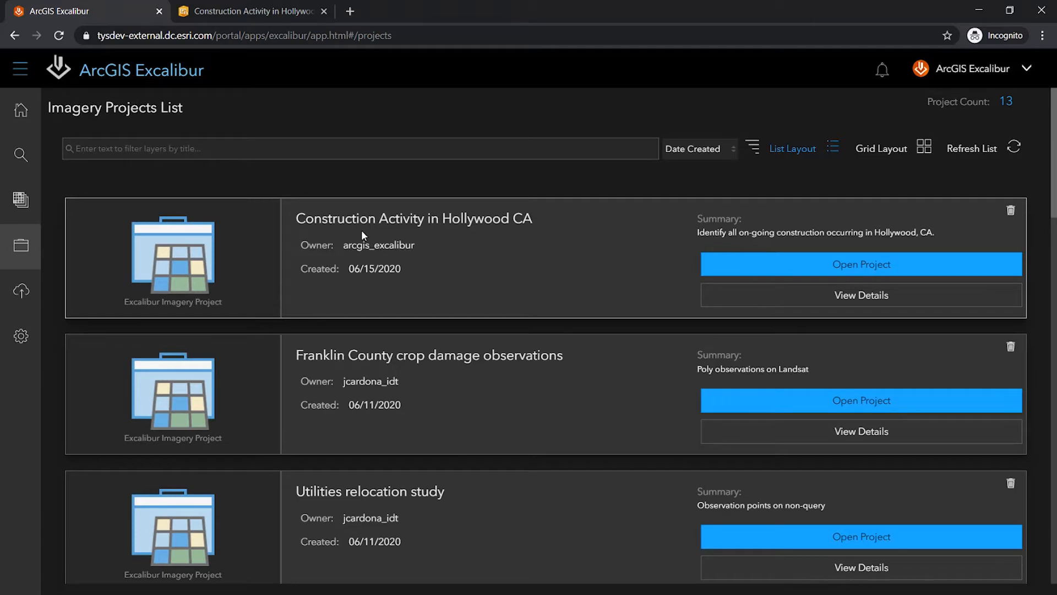
{"action": "mouse_move", "coordinate": [362, 241]}
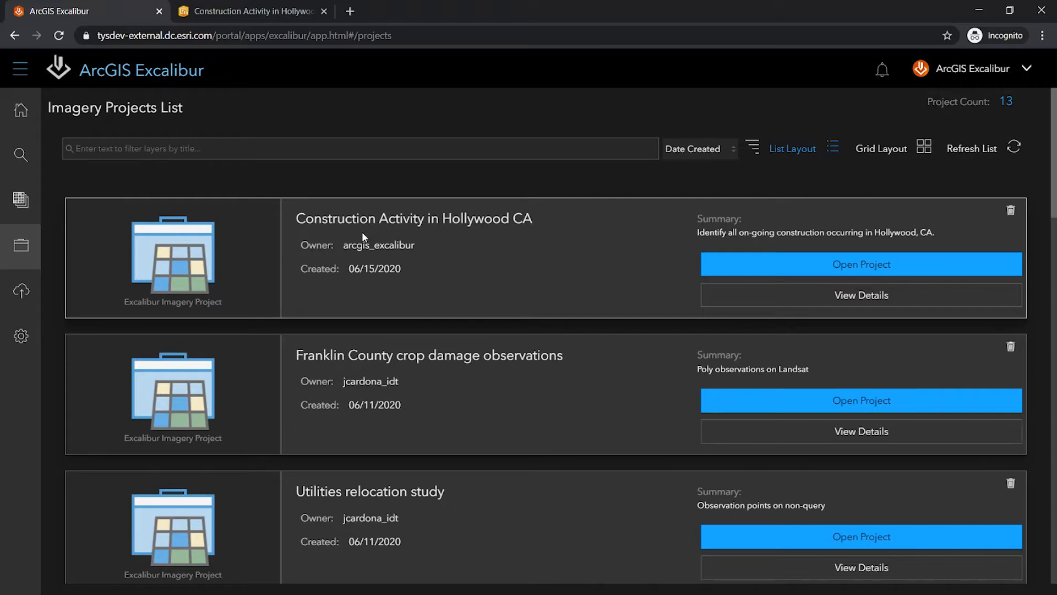
{"action": "mouse_move", "coordinate": [634, 298]}
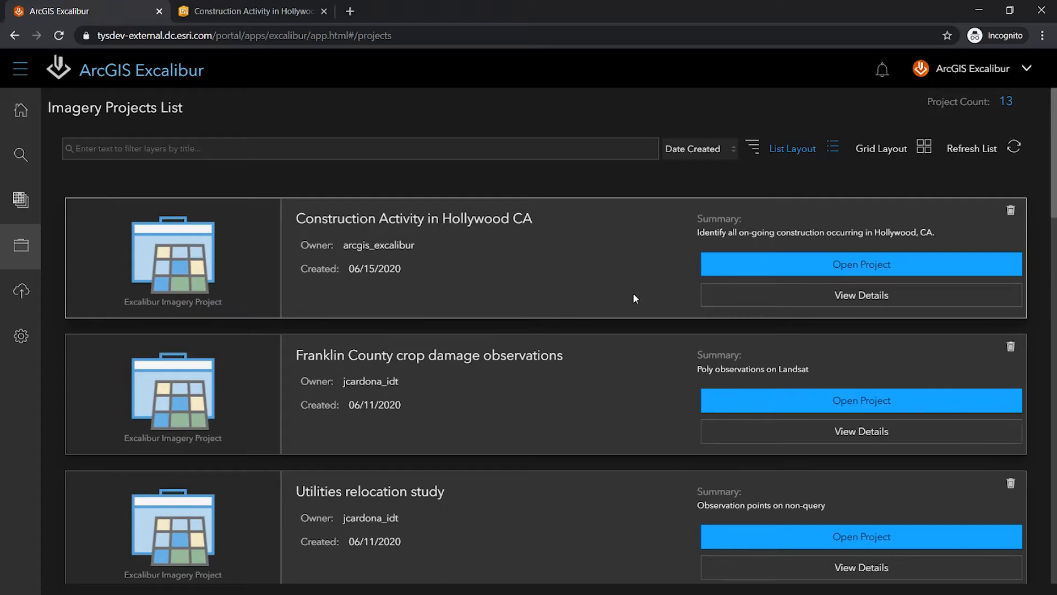
{"action": "mouse_move", "coordinate": [731, 302]}
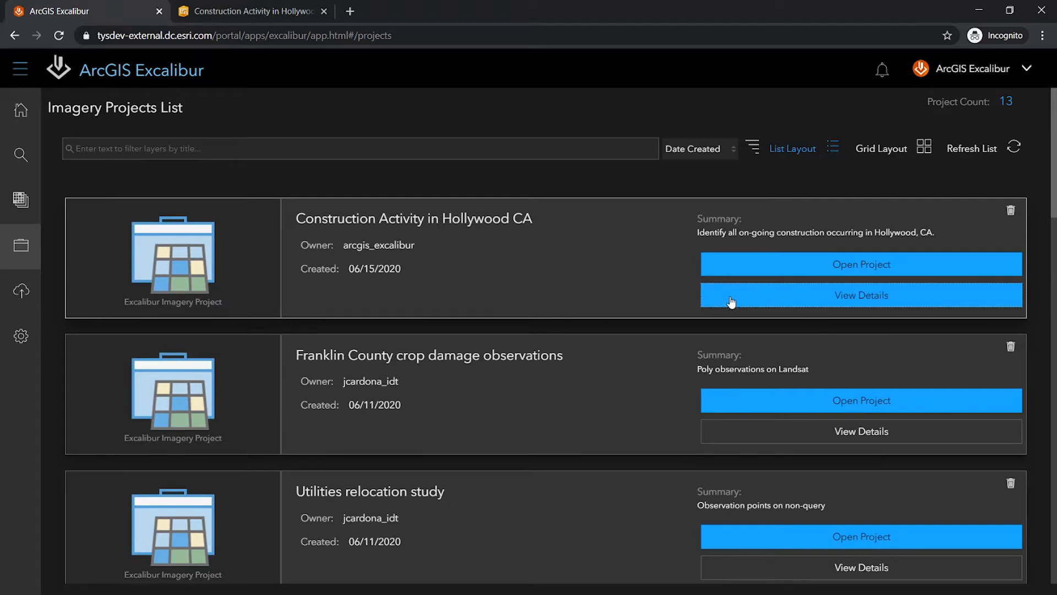
- View the Hollywood project's details: oblique imagery layer, Construction_Activity observation layer and webmap
{"action": "left_click", "coordinate": [860, 295]}
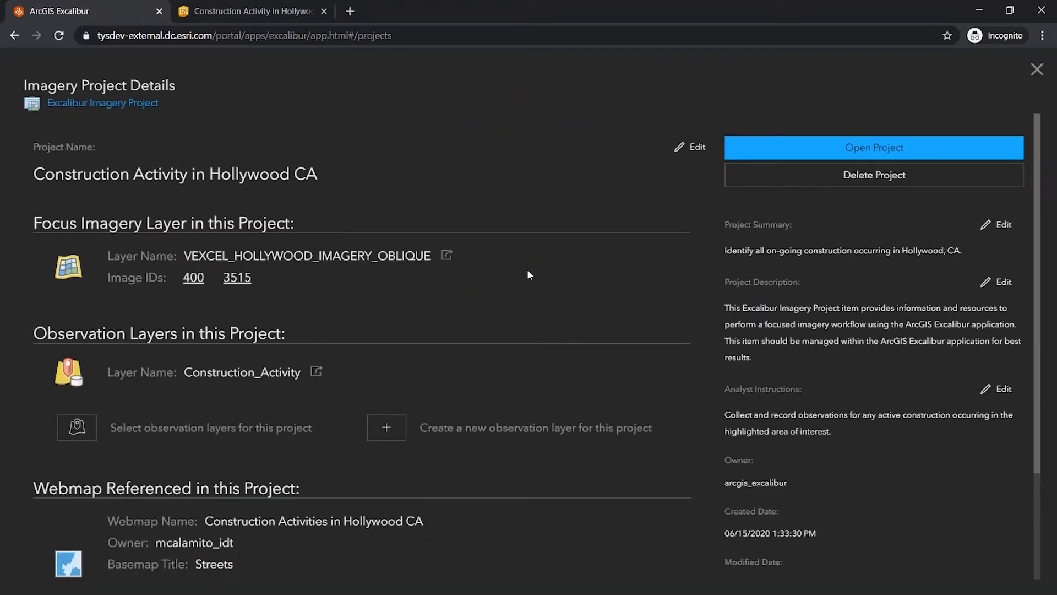
{"action": "mouse_move", "coordinate": [483, 262]}
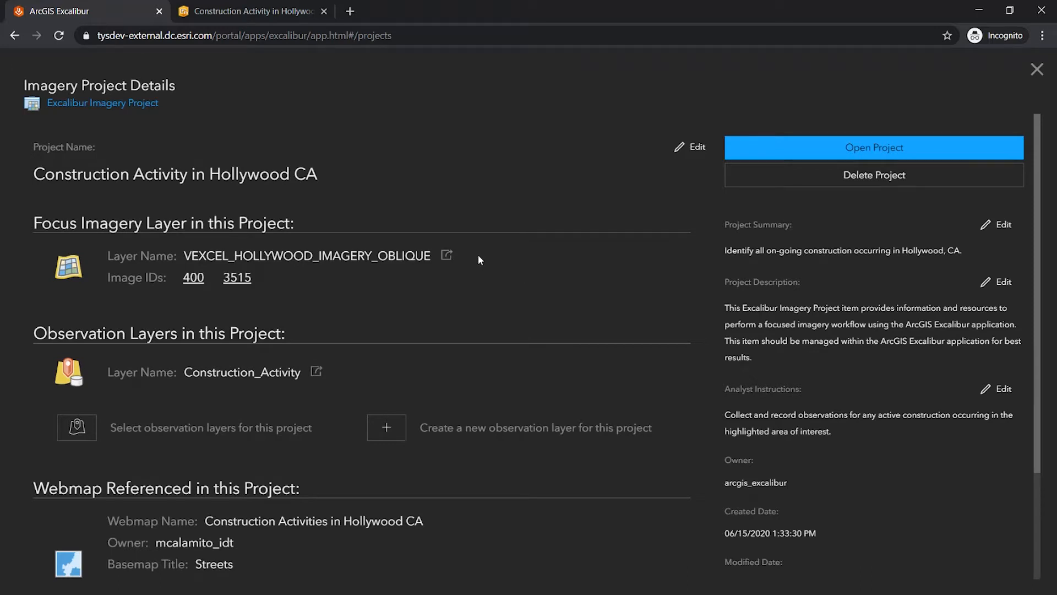
{"action": "mouse_move", "coordinate": [478, 257]}
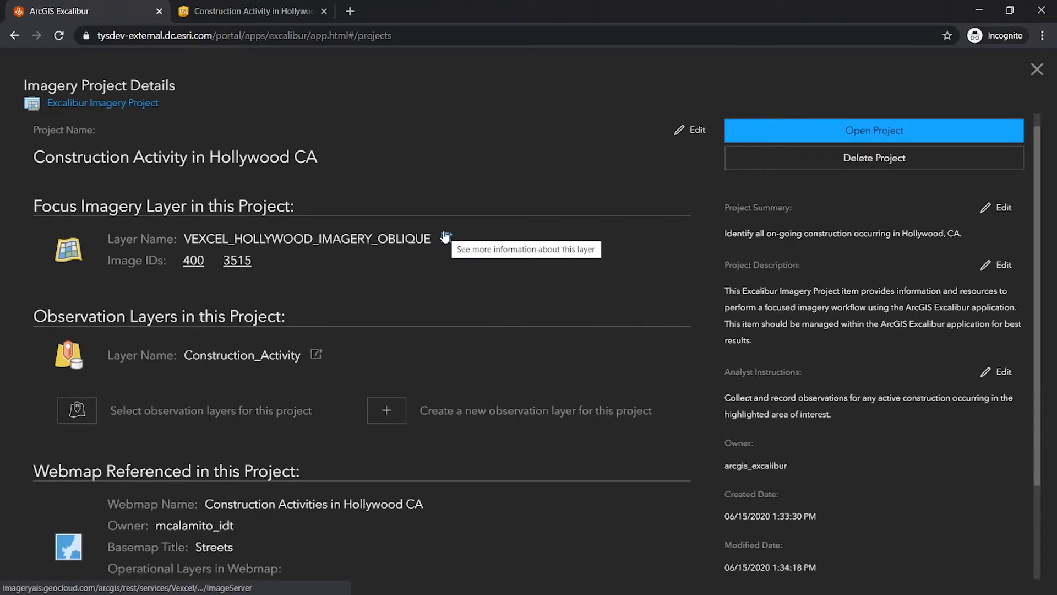
{"action": "scroll", "scroll_direction": "down", "scroll_amount": 3}
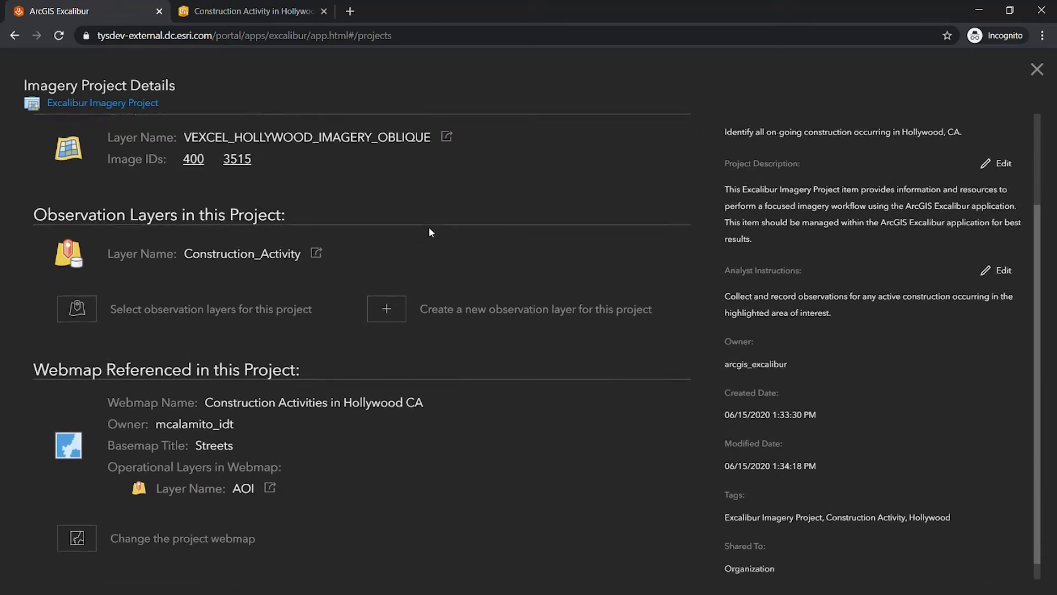
{"action": "scroll", "scroll_direction": "down", "scroll_amount": 3}
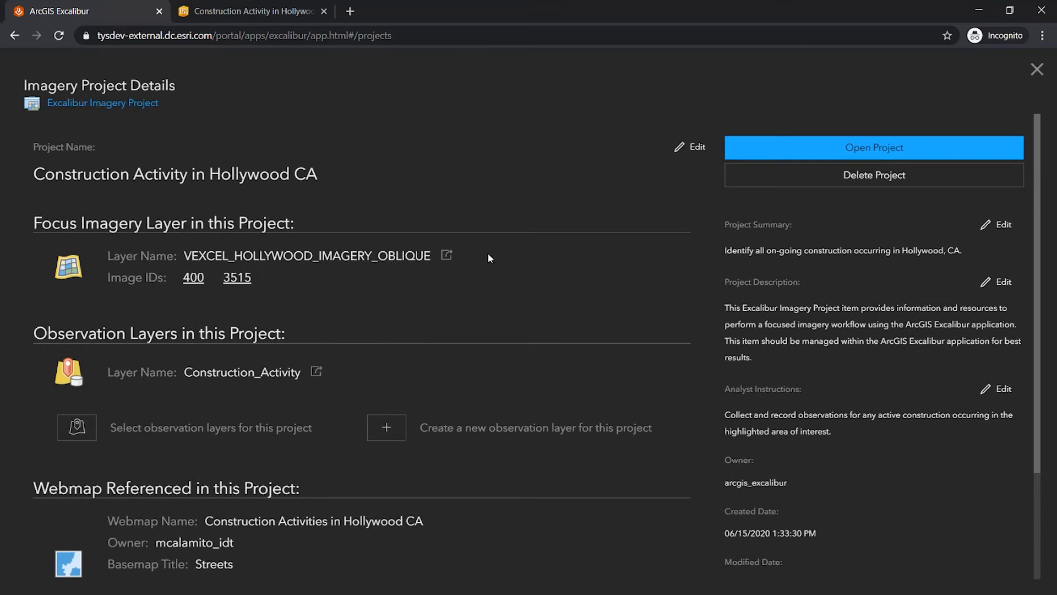
{"action": "mouse_move", "coordinate": [522, 229]}
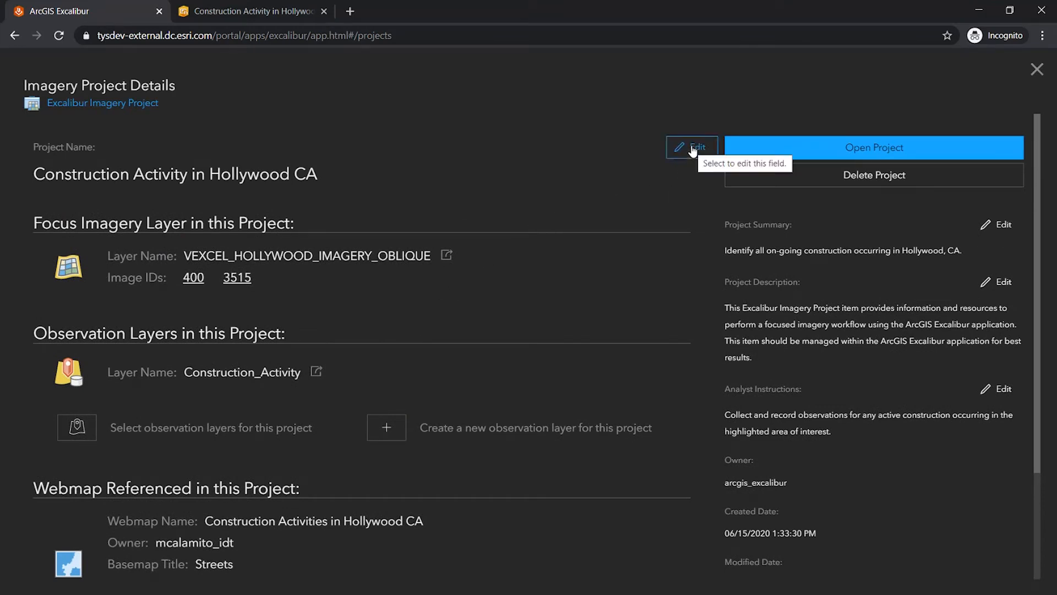
{"action": "left_click", "coordinate": [692, 146]}
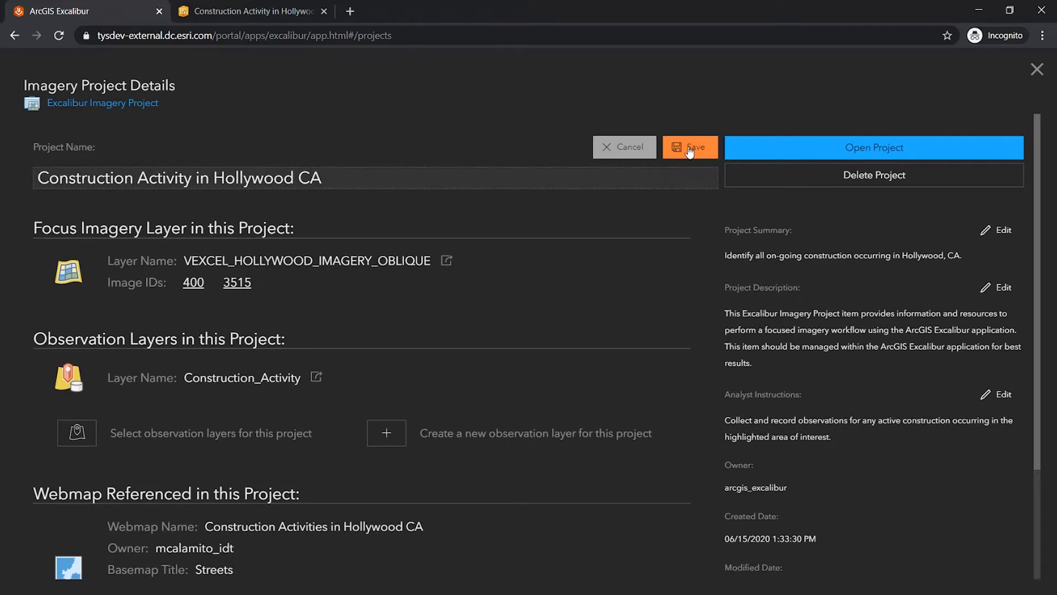
{"action": "mouse_move", "coordinate": [660, 218]}
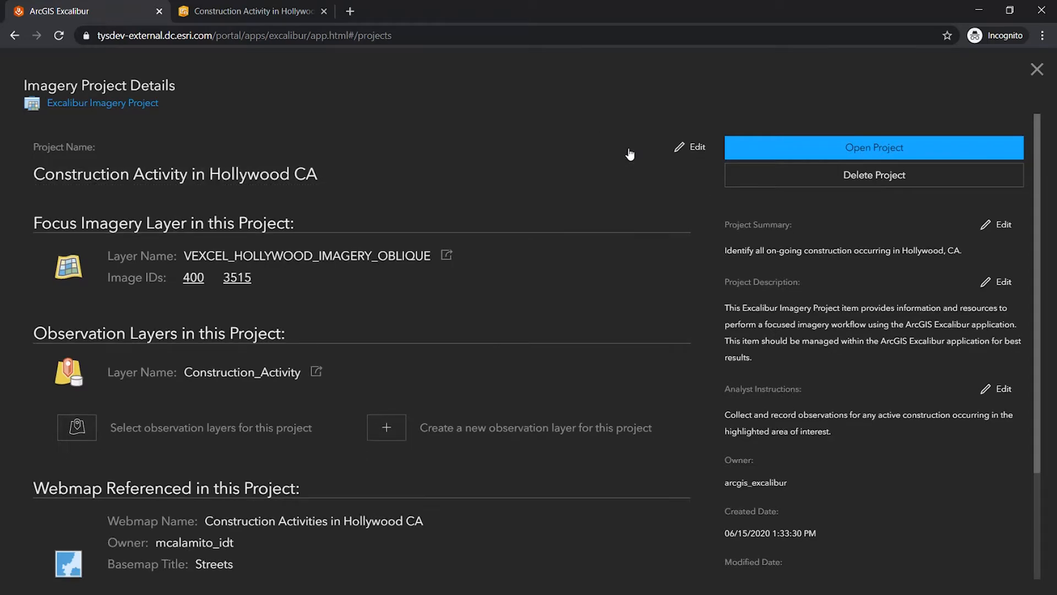
{"action": "mouse_move", "coordinate": [518, 291]}
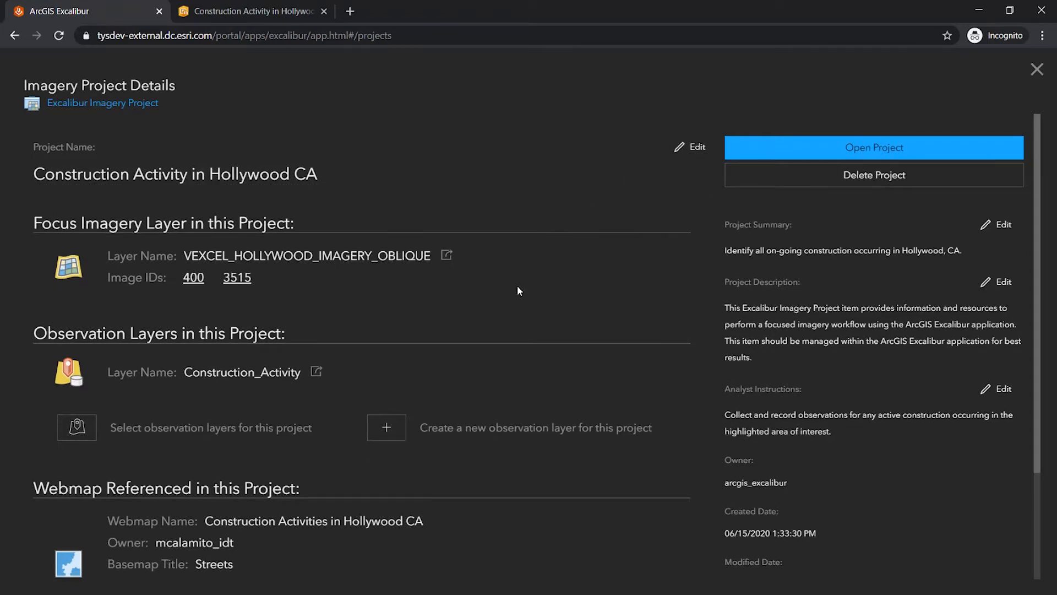
{"action": "scroll", "scroll_direction": "down", "scroll_amount": 3}
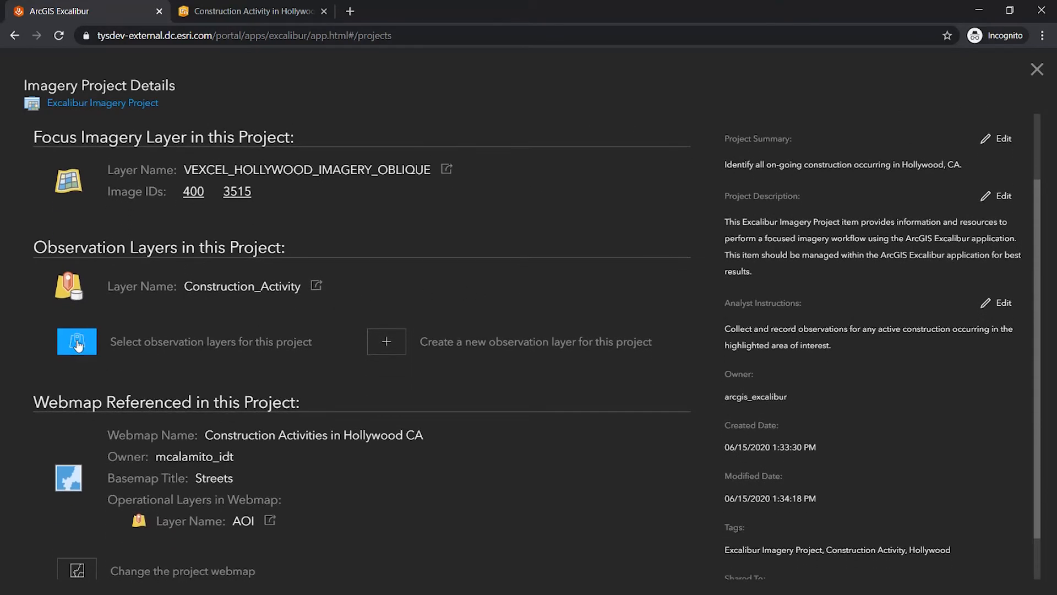
- Cancel the observation layer chooser unchanged and open the project in the map view
{"action": "left_click", "coordinate": [76, 341]}
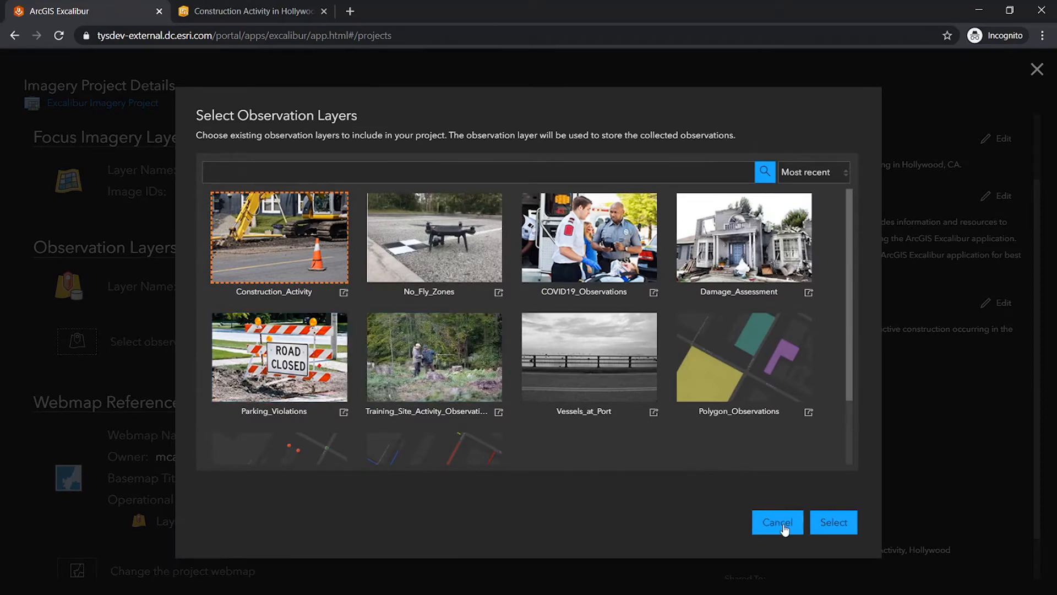
{"action": "left_click", "coordinate": [776, 522]}
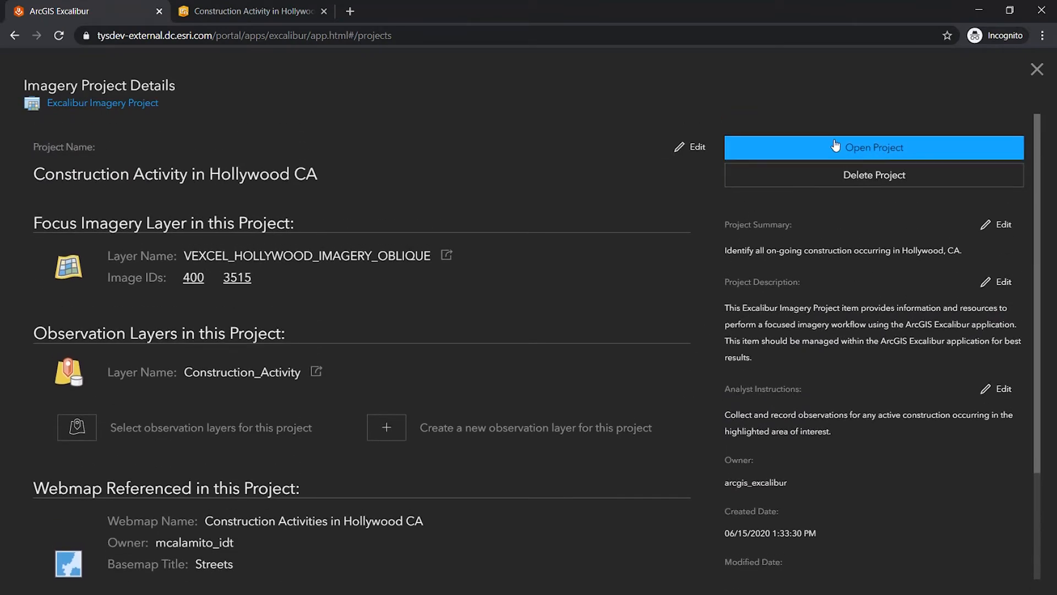
{"action": "mouse_move", "coordinate": [836, 145]}
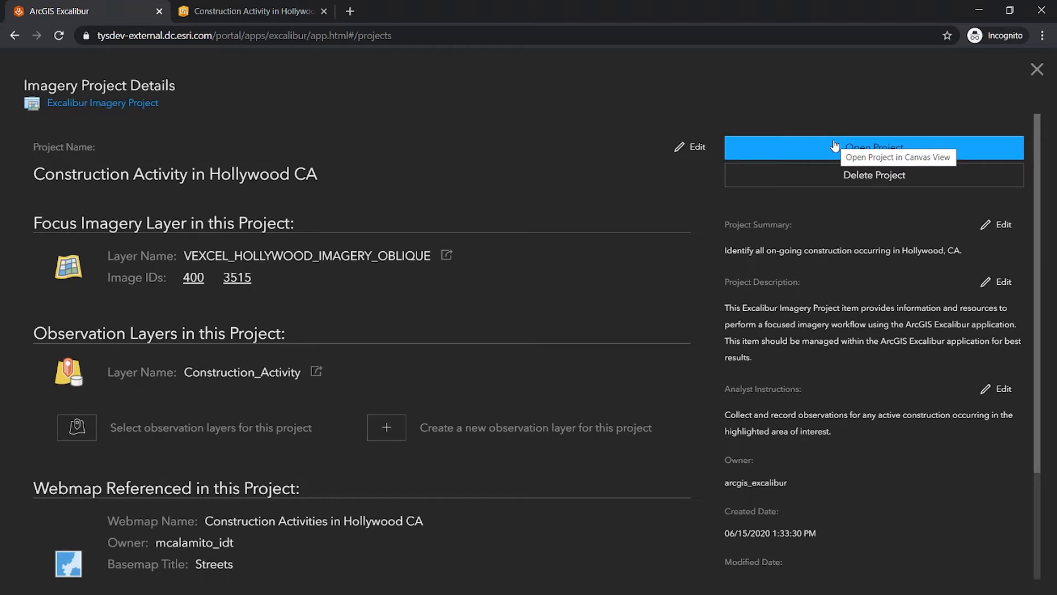
{"action": "left_click", "coordinate": [873, 147]}
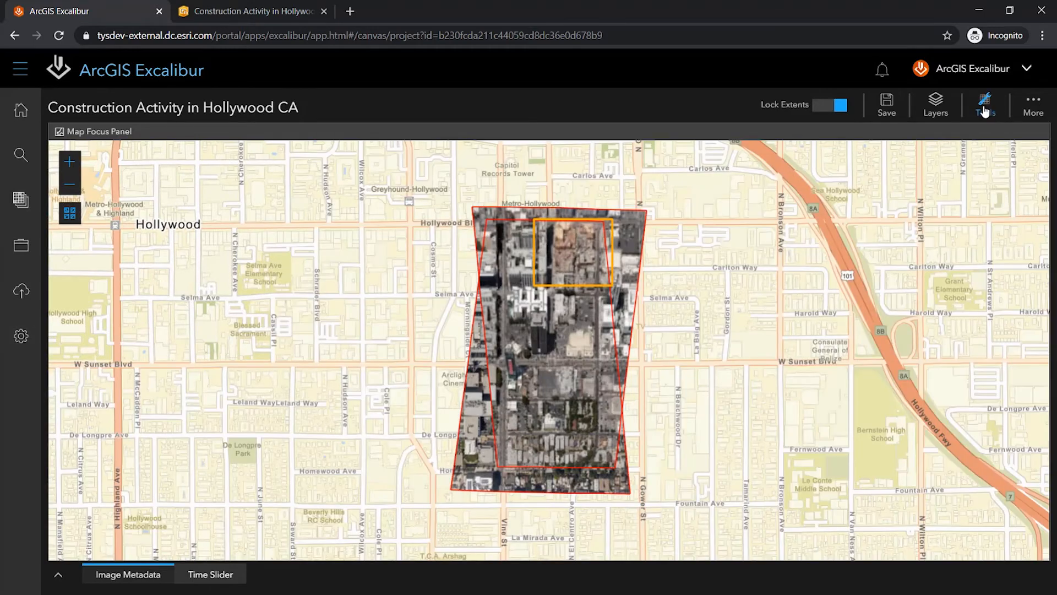
- Show the analyst instructions to record active construction in the highlighted area
{"action": "left_click", "coordinate": [985, 104]}
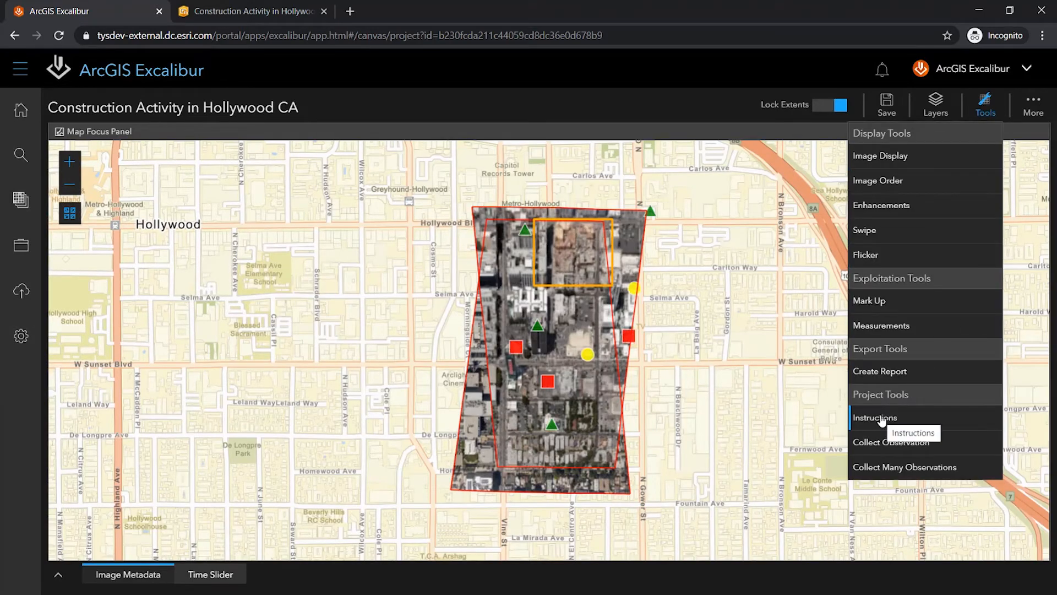
{"action": "left_click", "coordinate": [875, 416]}
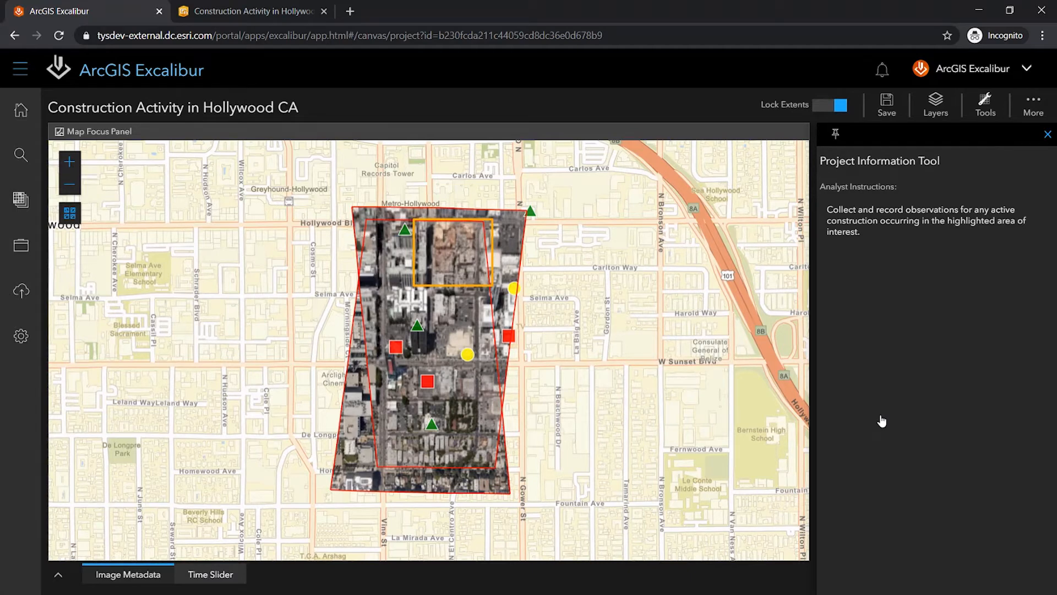
{"action": "mouse_move", "coordinate": [889, 396]}
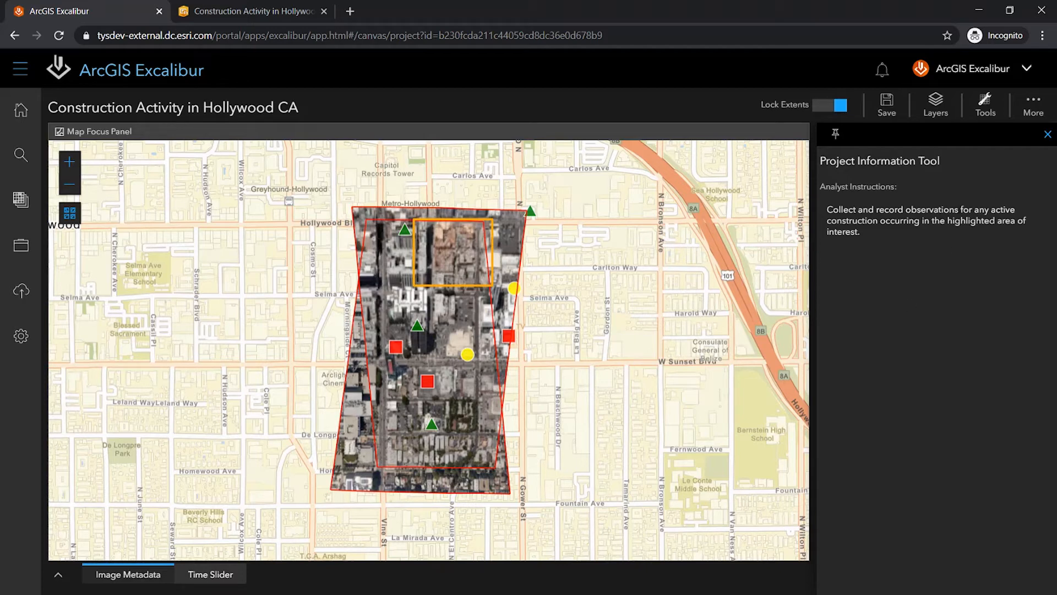
{"action": "mouse_move", "coordinate": [935, 105]}
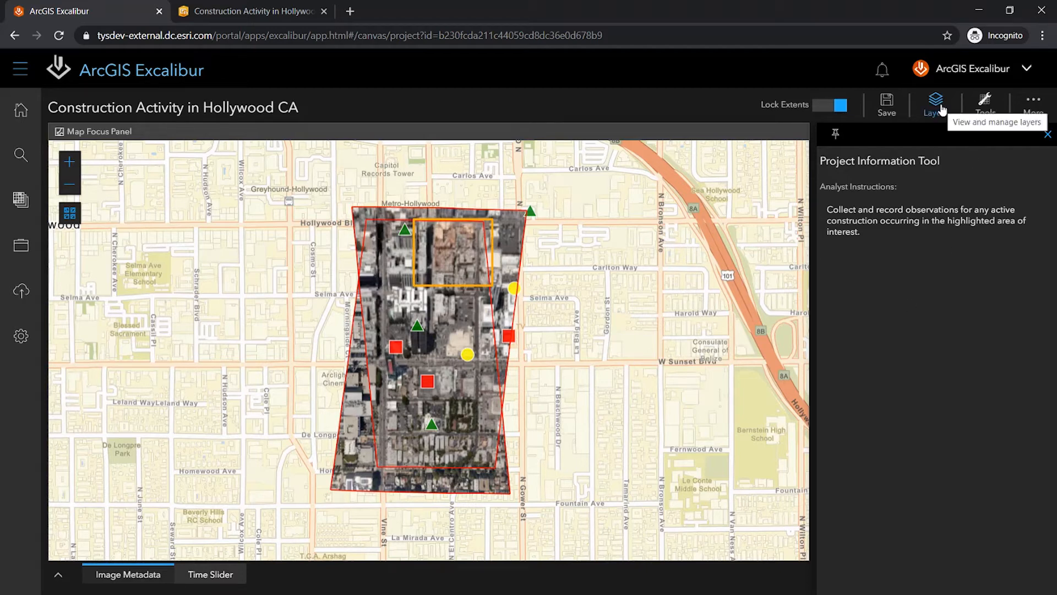
- Review the project's layer list (imagery, footprints, markup, AOI, Construction Activity) and close it
{"action": "left_click", "coordinate": [935, 101]}
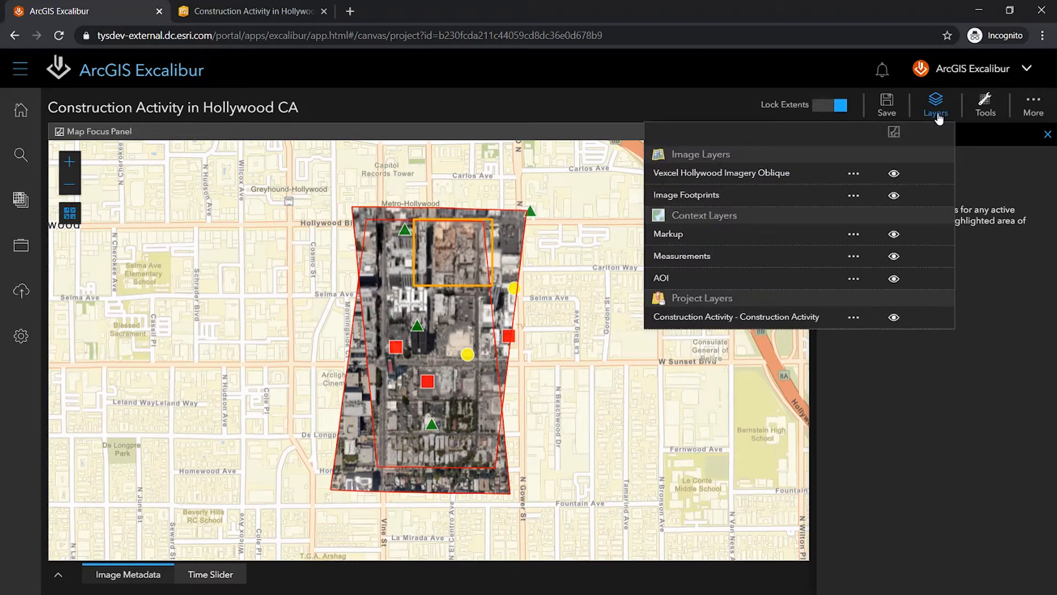
{"action": "mouse_move", "coordinate": [918, 196]}
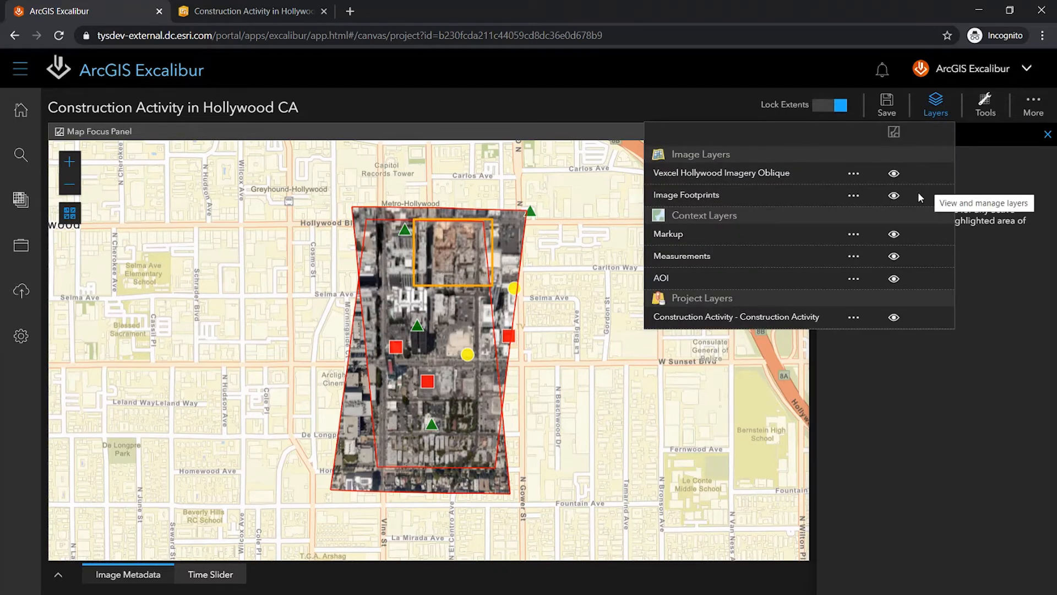
{"action": "mouse_move", "coordinate": [889, 266]}
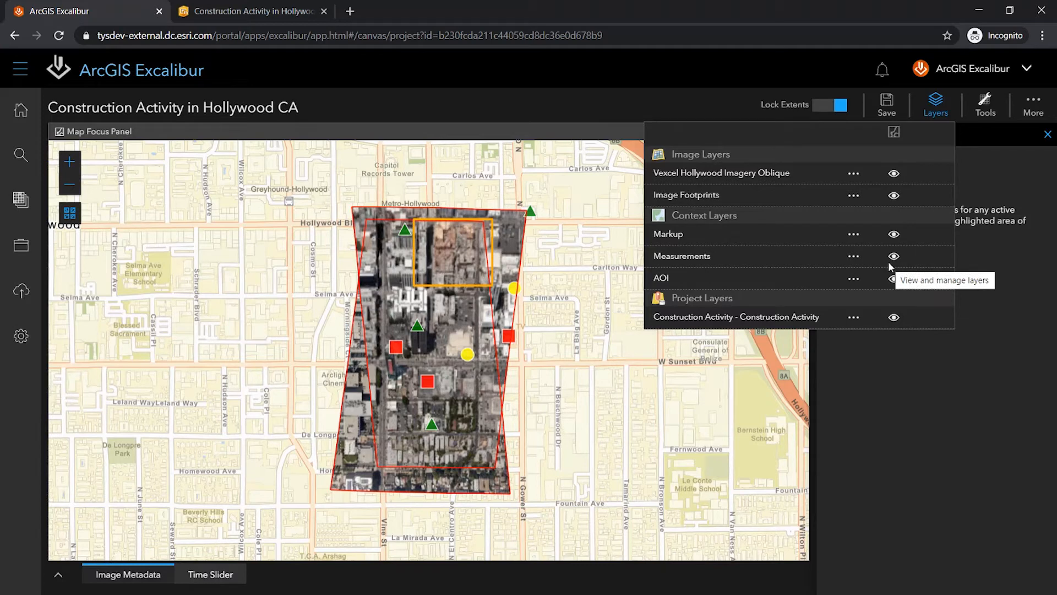
{"action": "left_click", "coordinate": [894, 278]}
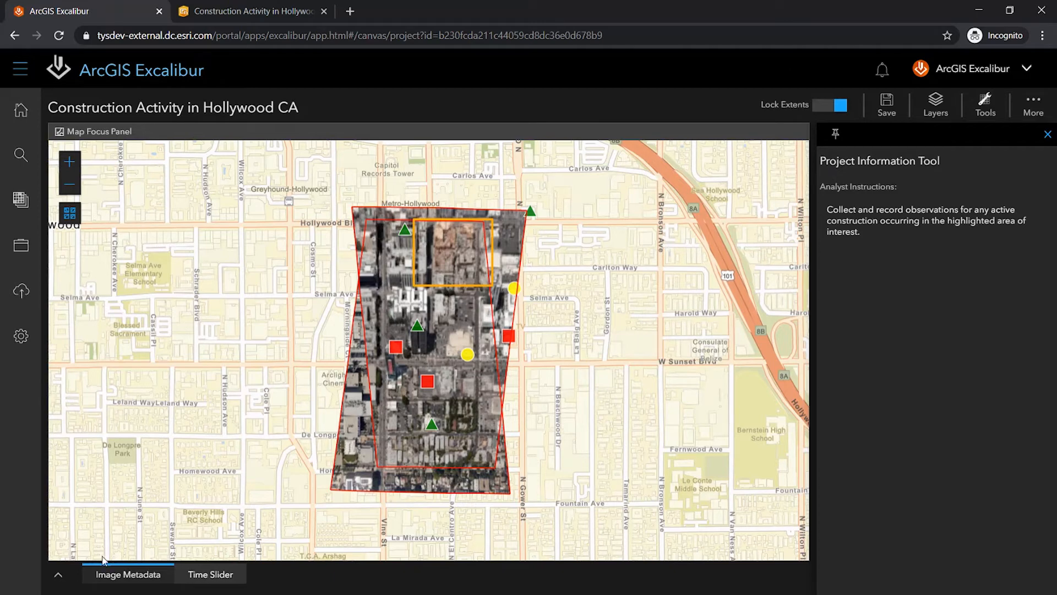
{"action": "mouse_move", "coordinate": [59, 574]}
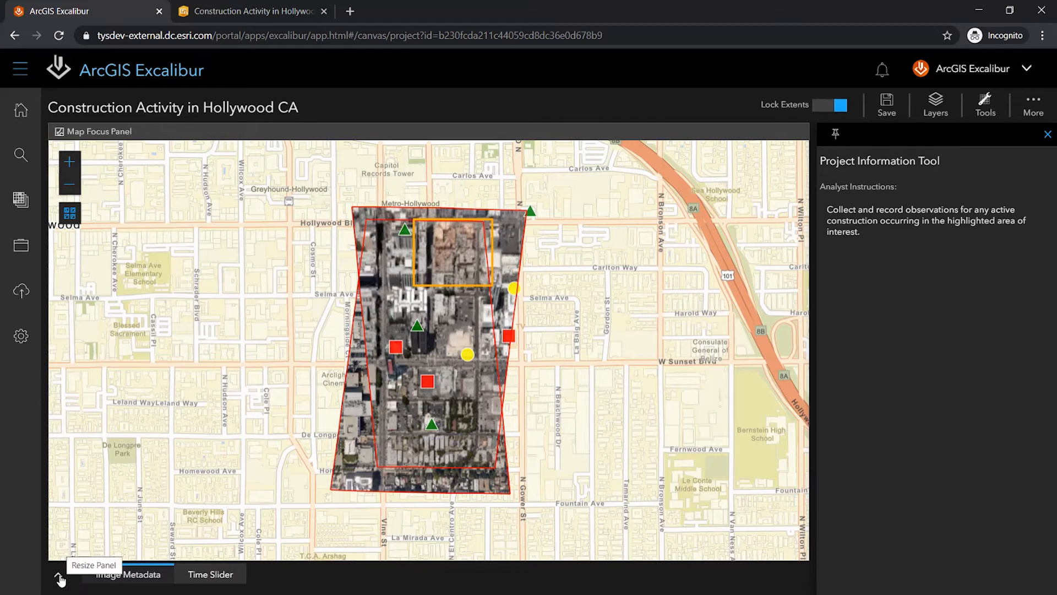
{"action": "mouse_move", "coordinate": [66, 541]}
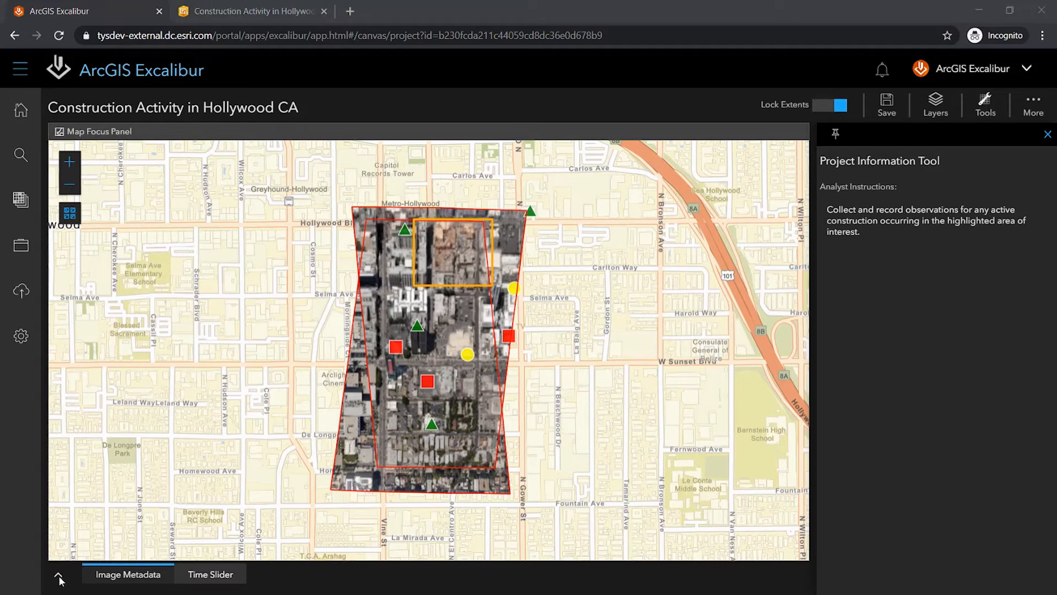
- Try narrowing the Time Slider to afternoon hours, restore the full range, and return to Image Metadata
{"action": "left_click", "coordinate": [60, 578]}
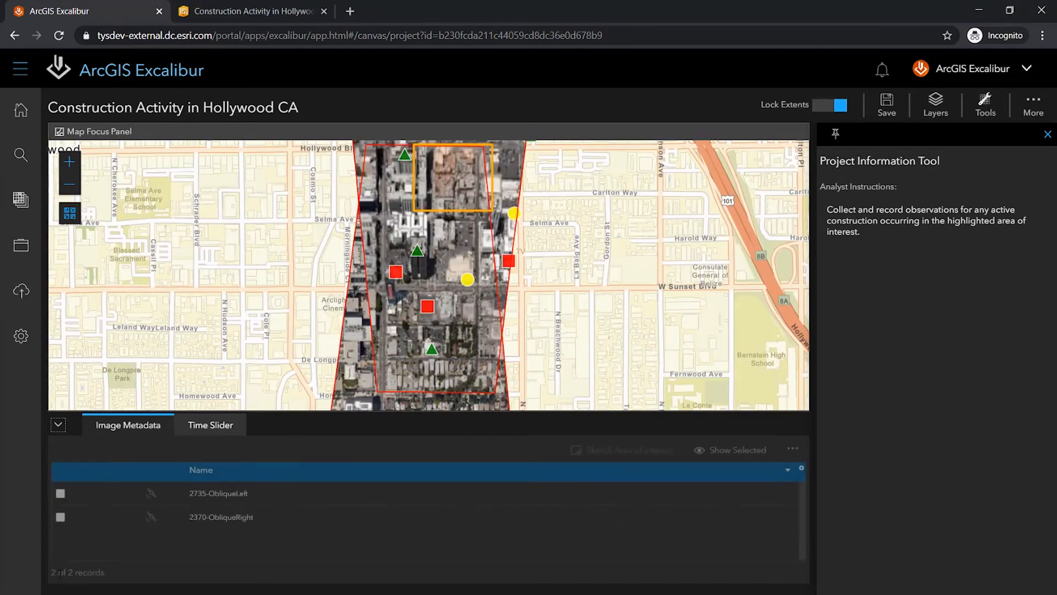
{"action": "left_click", "coordinate": [209, 424]}
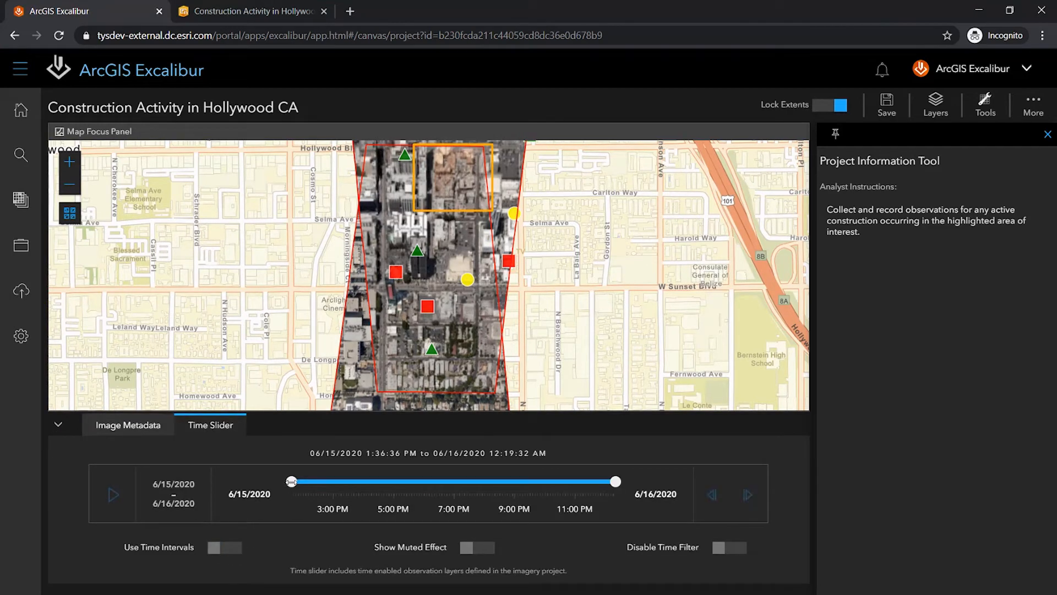
{"action": "left_click_drag", "start_coordinate": [291, 481], "coordinate": [339, 481]}
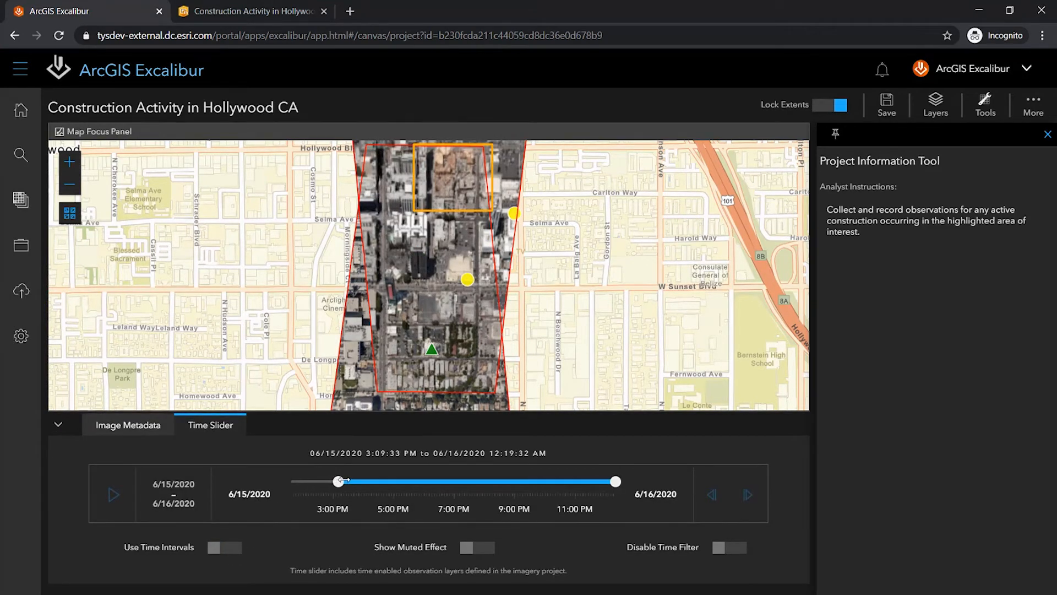
{"action": "left_click_drag", "start_coordinate": [339, 481], "coordinate": [464, 481]}
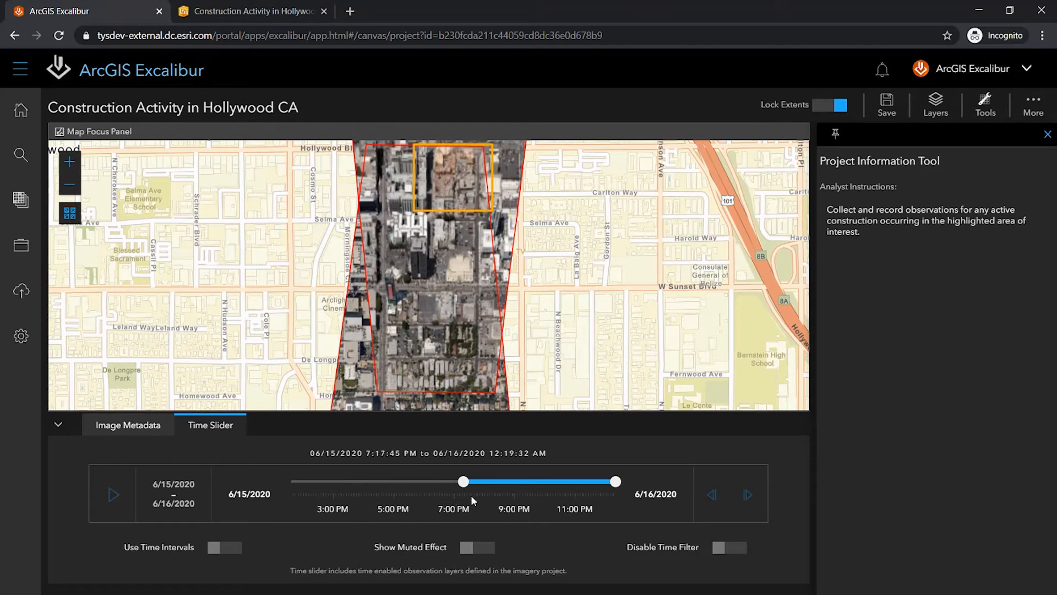
{"action": "left_click_drag", "start_coordinate": [464, 481], "coordinate": [320, 481]}
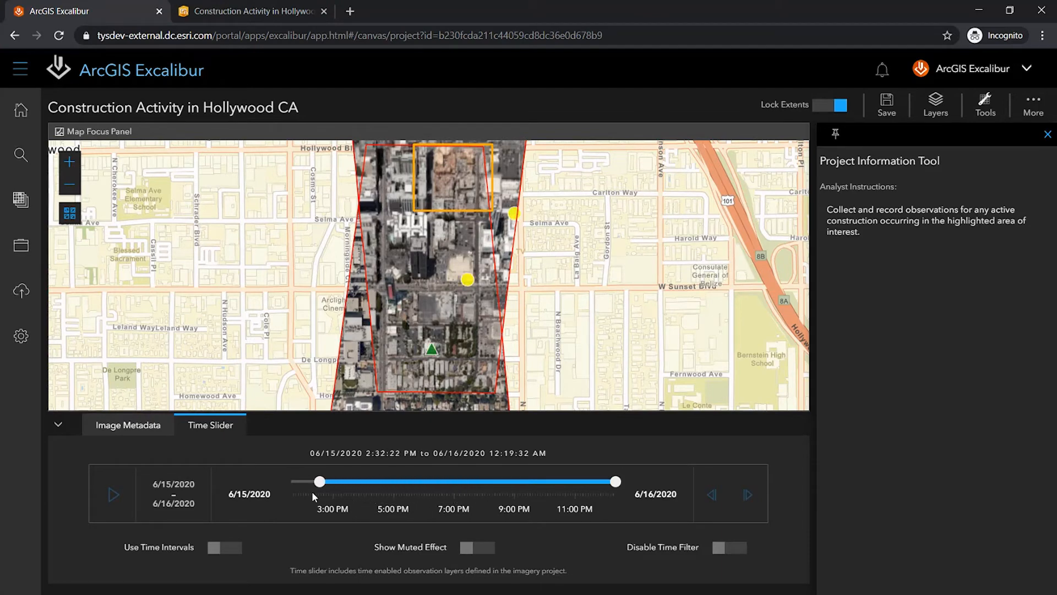
{"action": "left_click_drag", "start_coordinate": [321, 481], "coordinate": [290, 481]}
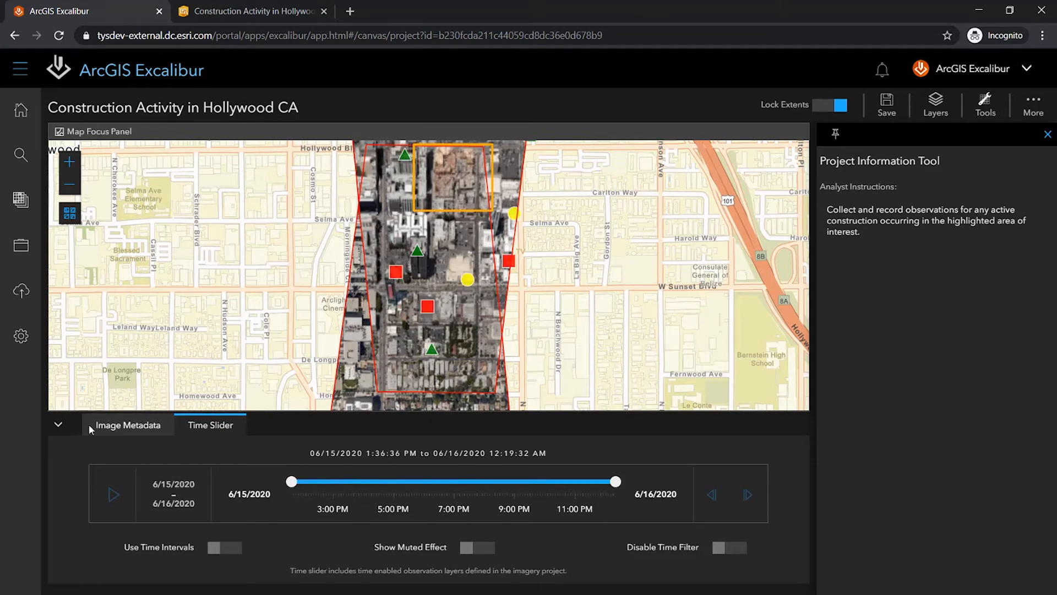
{"action": "left_click", "coordinate": [126, 425]}
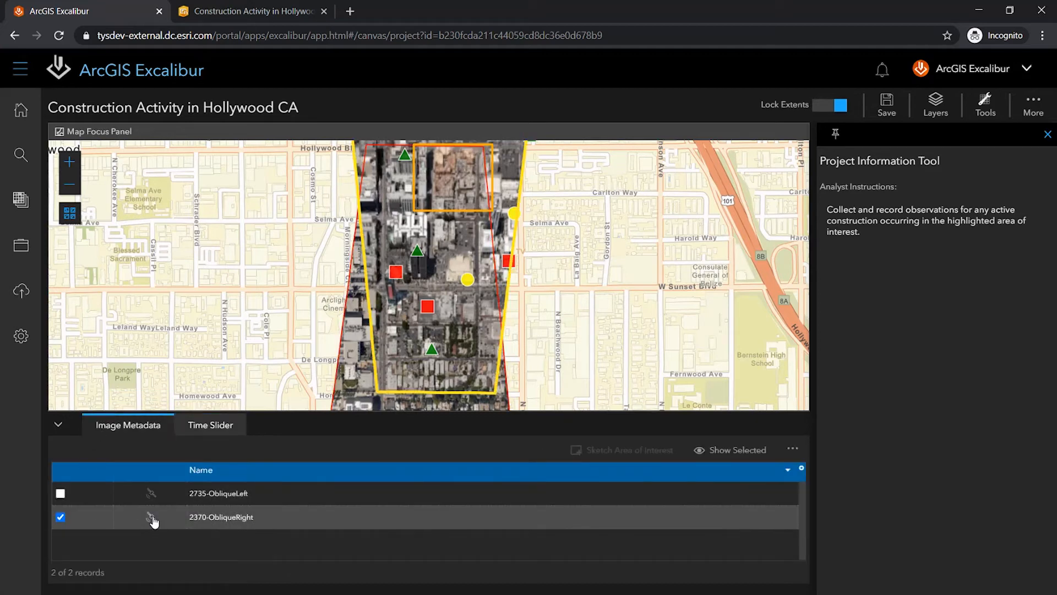
- Open 2370-ObliqueRight in the Image Focus Panel zoomed to the construction site
{"action": "left_click", "coordinate": [151, 516]}
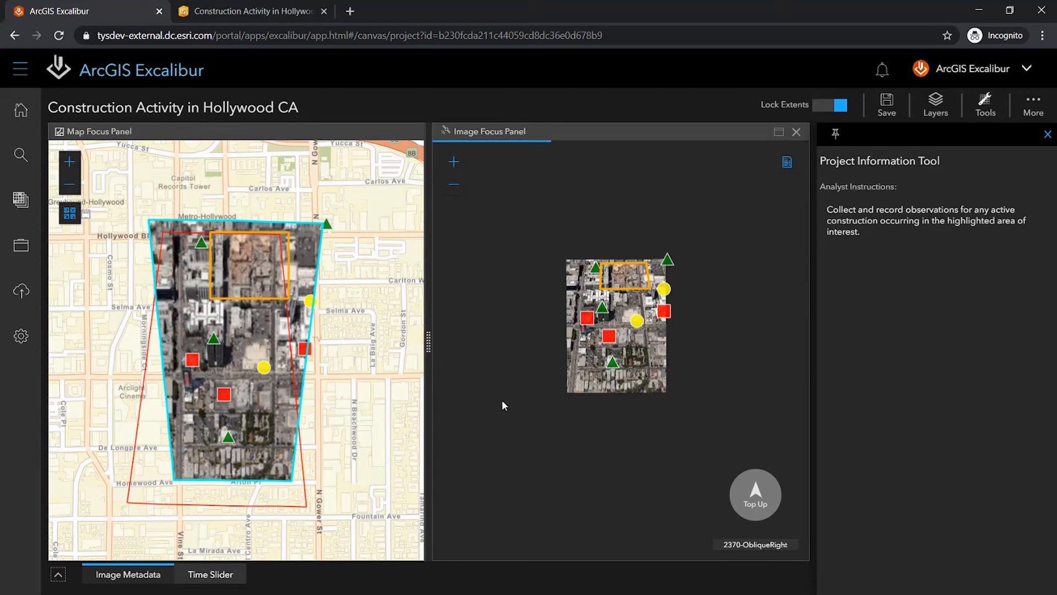
{"action": "mouse_move", "coordinate": [492, 400]}
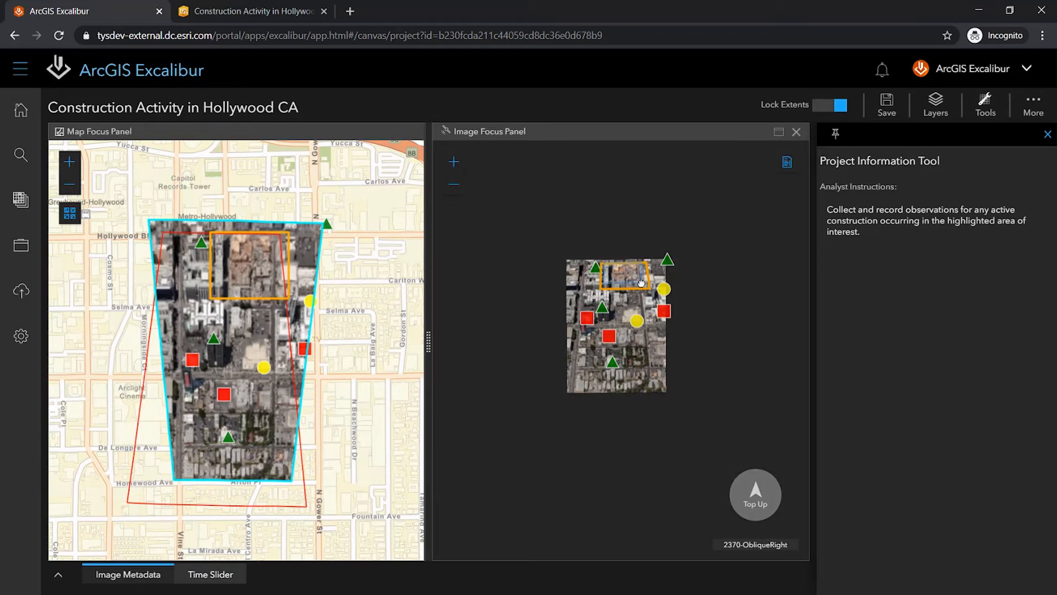
{"action": "left_click", "coordinate": [984, 105]}
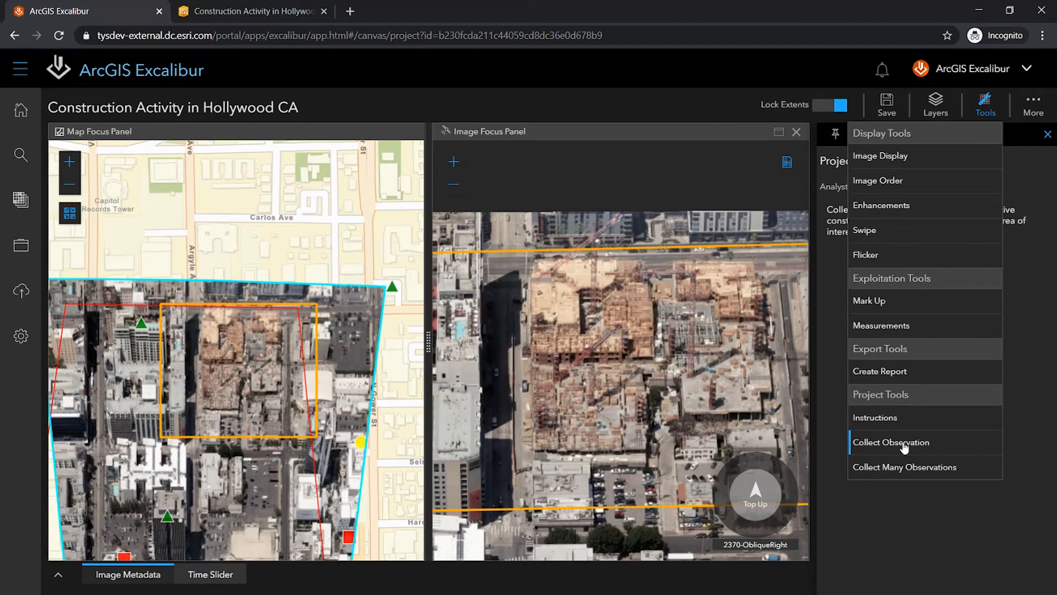
- Collect an Active observation on the construction site and start its comment
{"action": "left_click", "coordinate": [890, 441]}
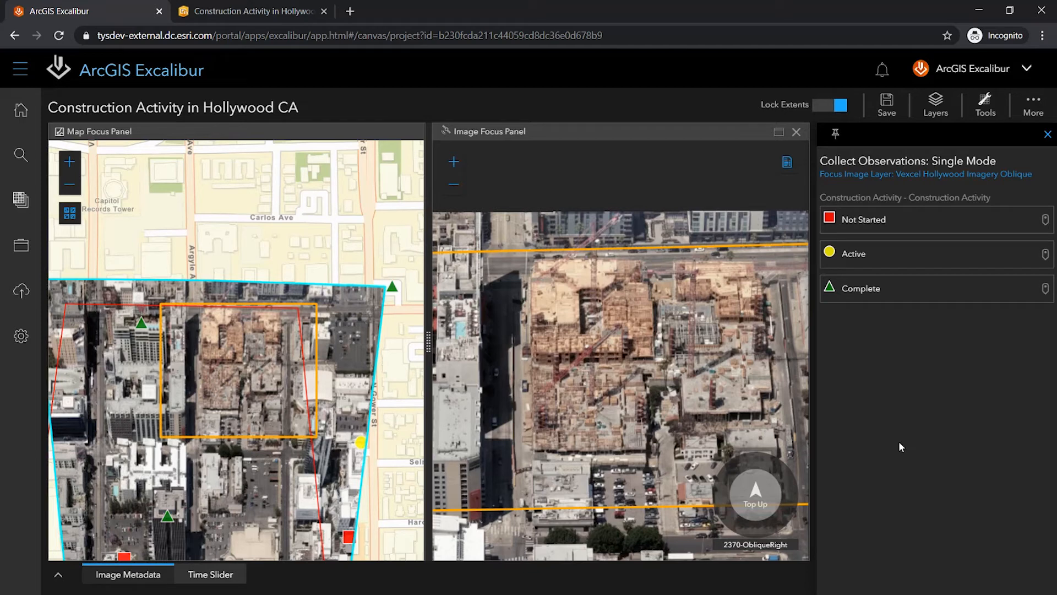
{"action": "mouse_move", "coordinate": [904, 444]}
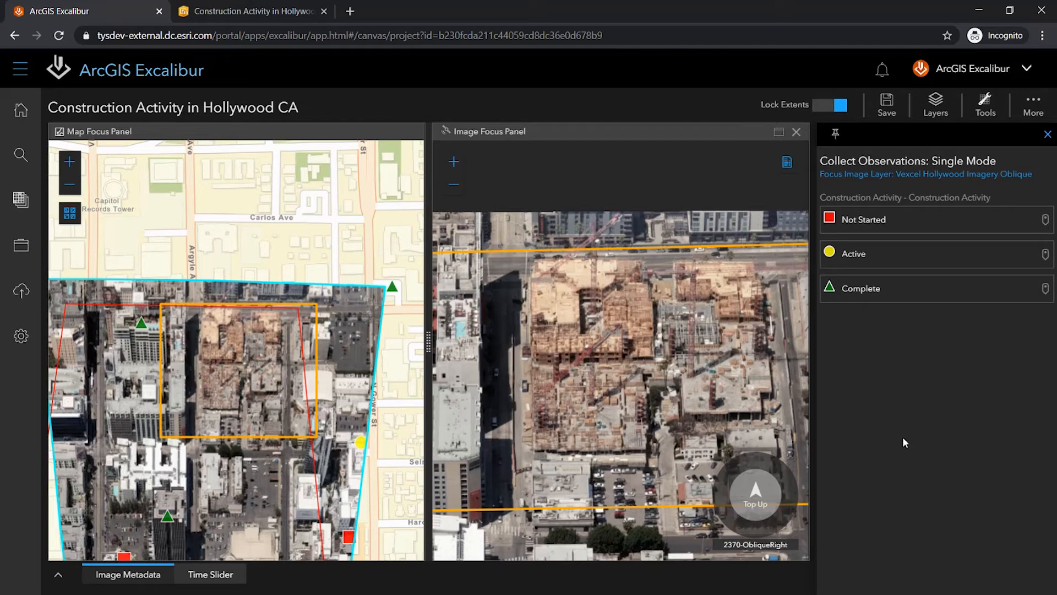
{"action": "mouse_move", "coordinate": [910, 257]}
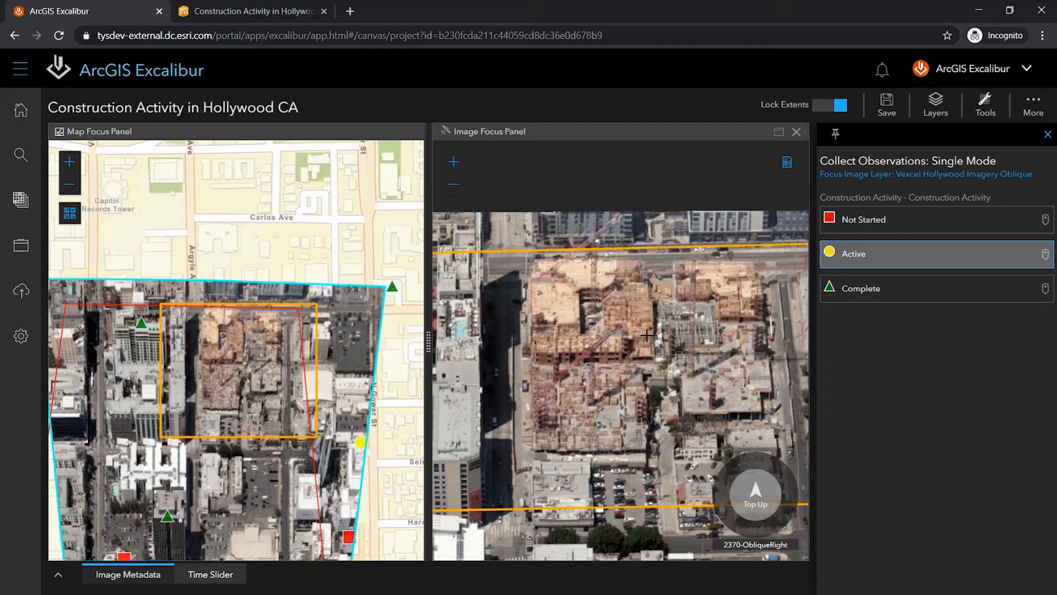
{"action": "left_click", "coordinate": [646, 336]}
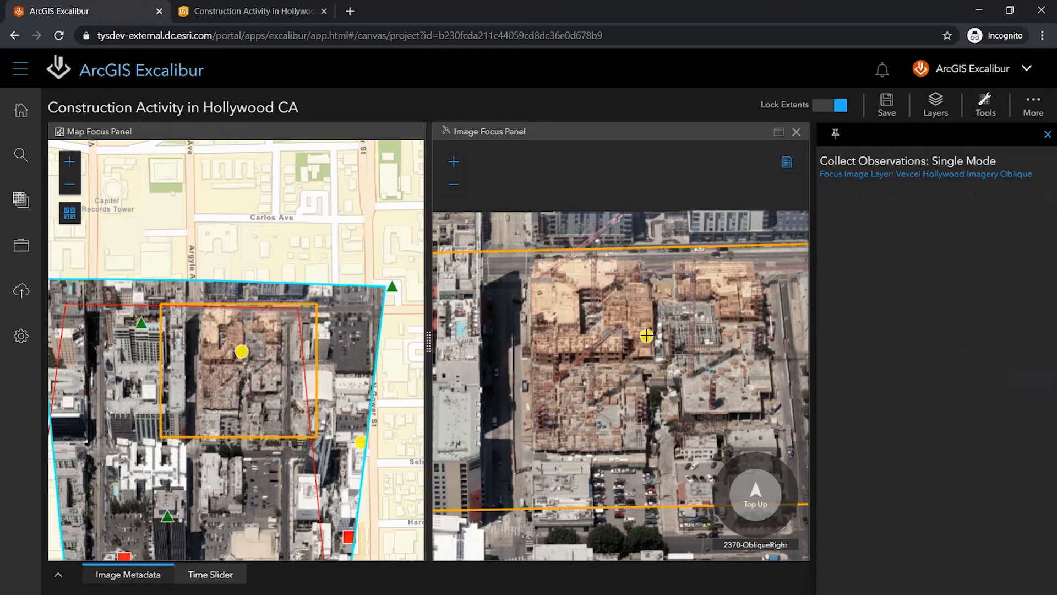
{"action": "left_click", "coordinate": [646, 336]}
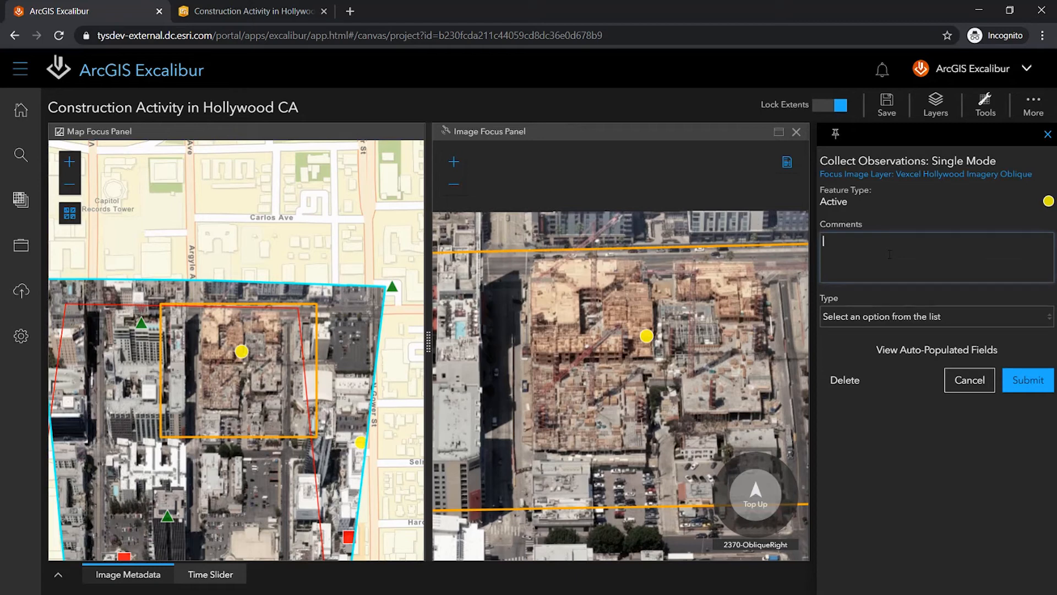
- Comment 'Active construction observed.', set Type to Commercial, and show auto-populated fields
{"action": "type", "text": "Active construction observed"}
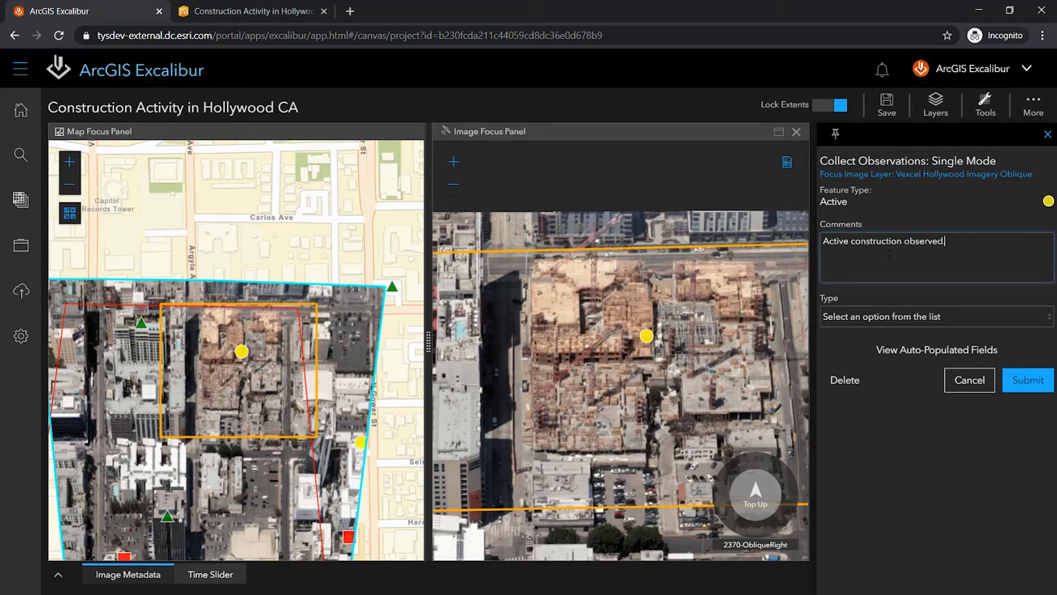
{"action": "mouse_move", "coordinate": [953, 305]}
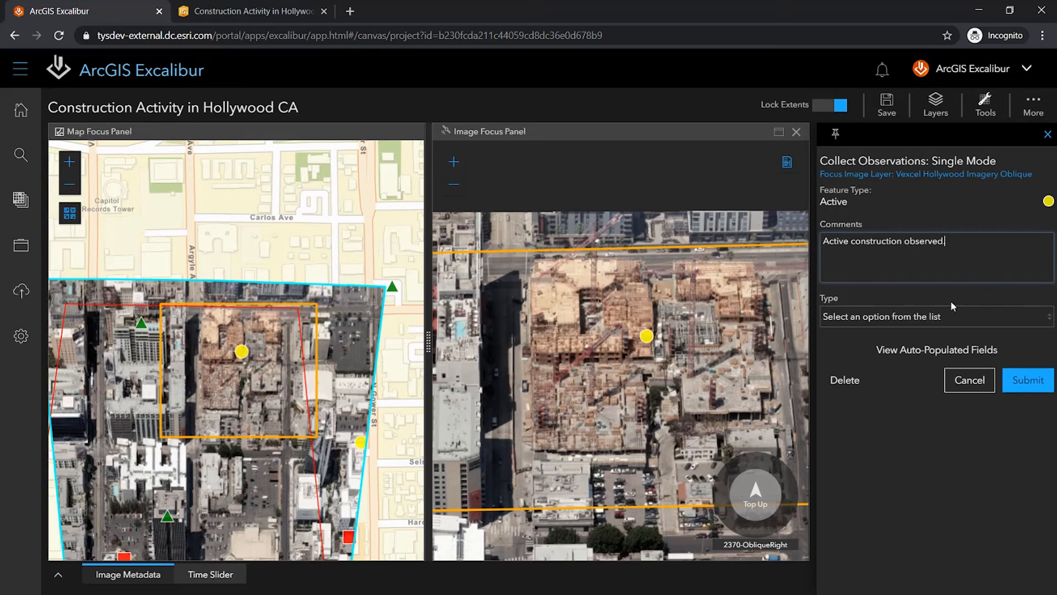
{"action": "left_click", "coordinate": [934, 316]}
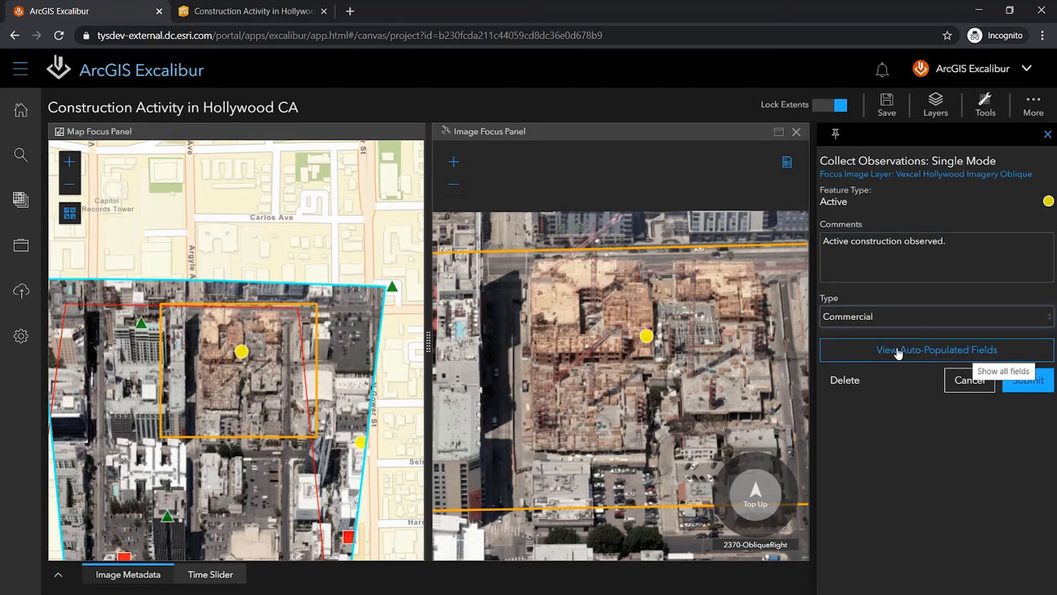
{"action": "left_click", "coordinate": [936, 349]}
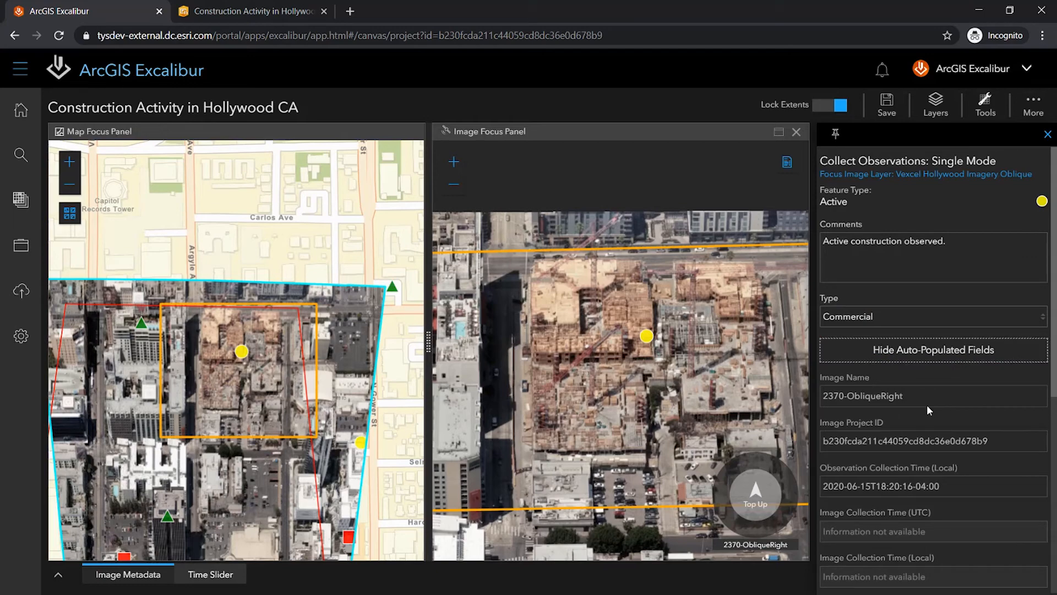
- Review the image name, project ID, time and coordinates, hide them, and submit the observation
{"action": "scroll", "scroll_direction": "down", "scroll_amount": 3}
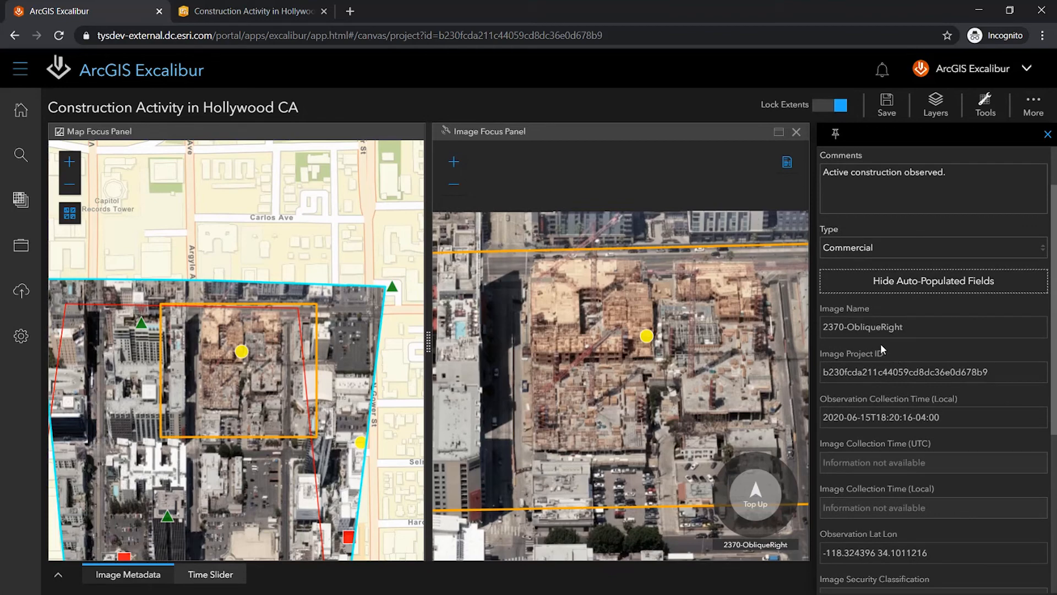
{"action": "mouse_move", "coordinate": [875, 376]}
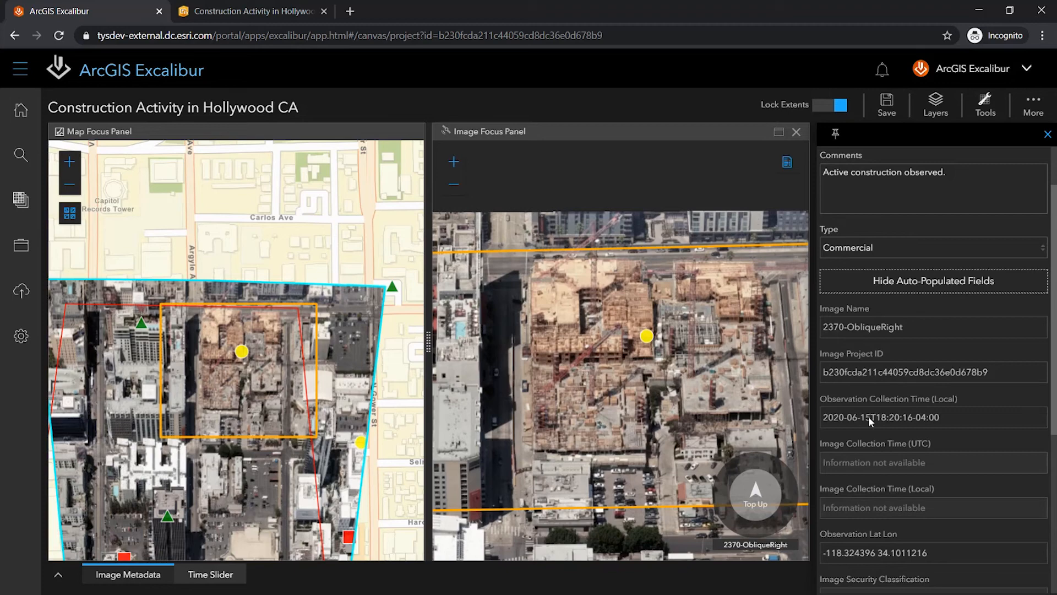
{"action": "scroll", "scroll_direction": "down", "scroll_amount": 3}
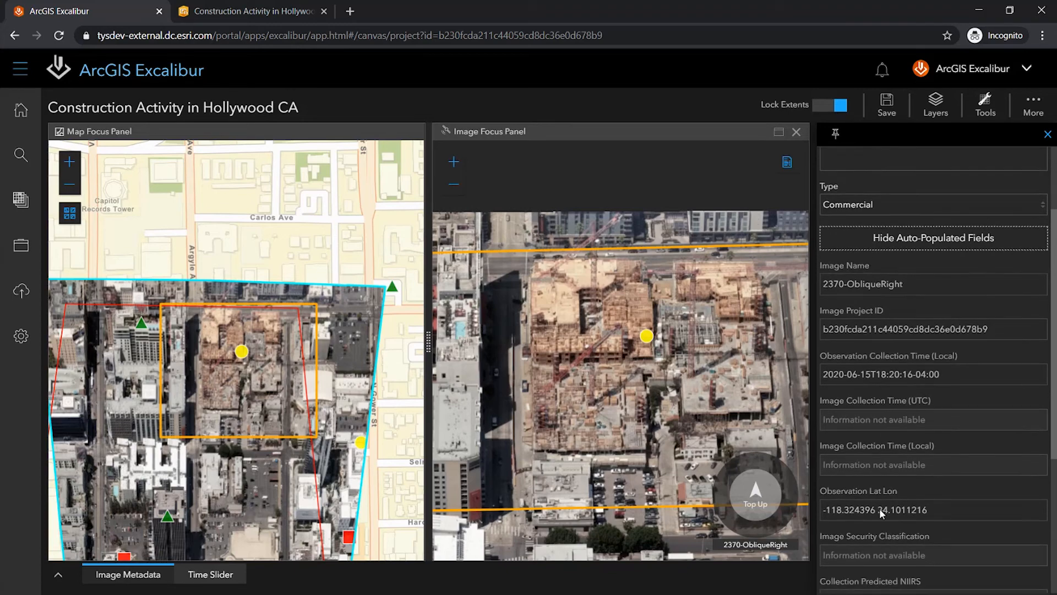
{"action": "scroll", "scroll_direction": "down", "scroll_amount": 3}
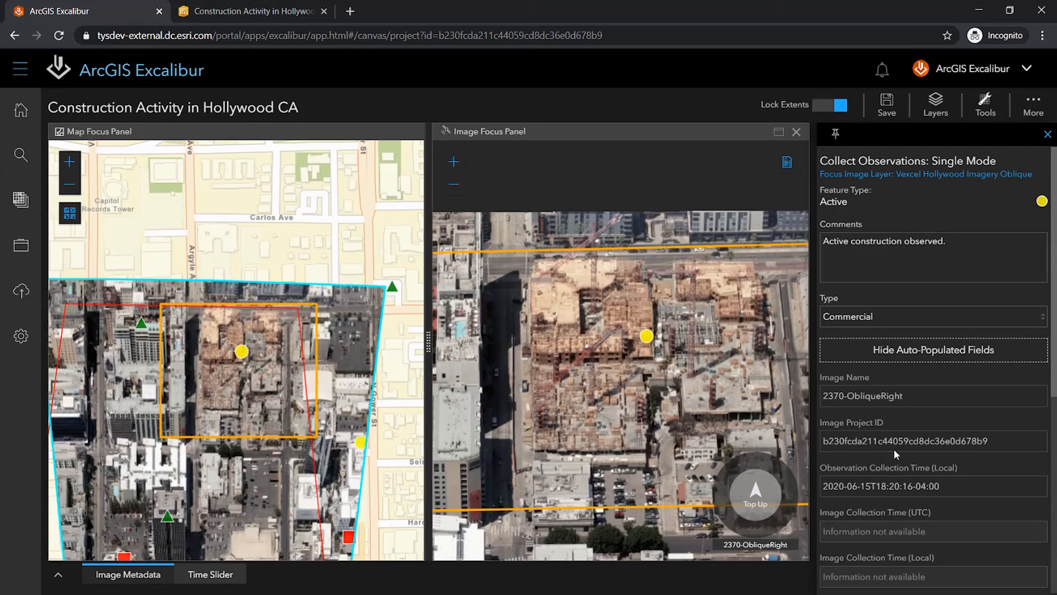
{"action": "left_click", "coordinate": [932, 349]}
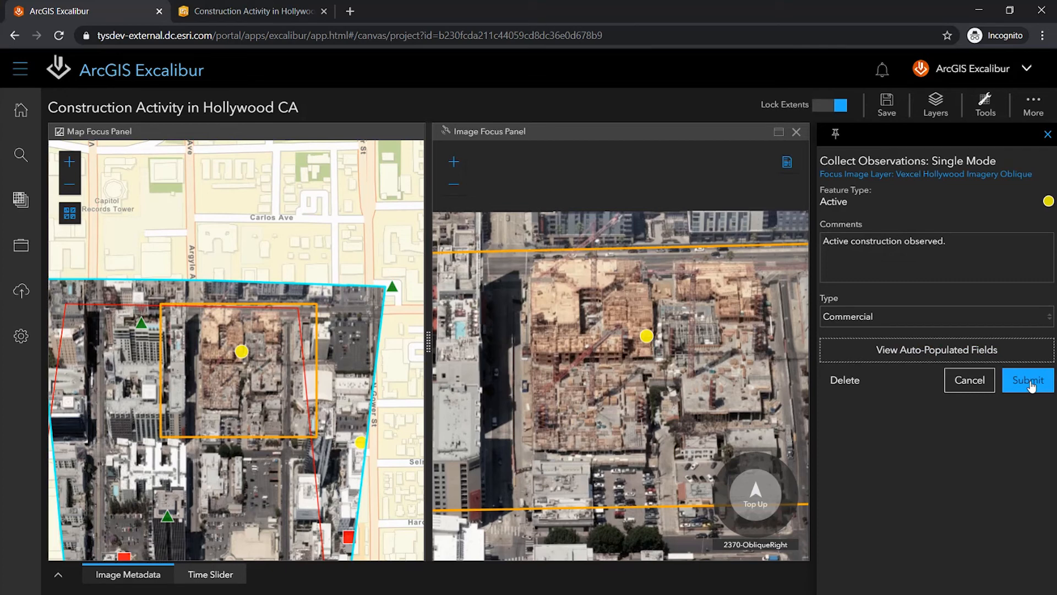
{"action": "left_click", "coordinate": [1027, 380]}
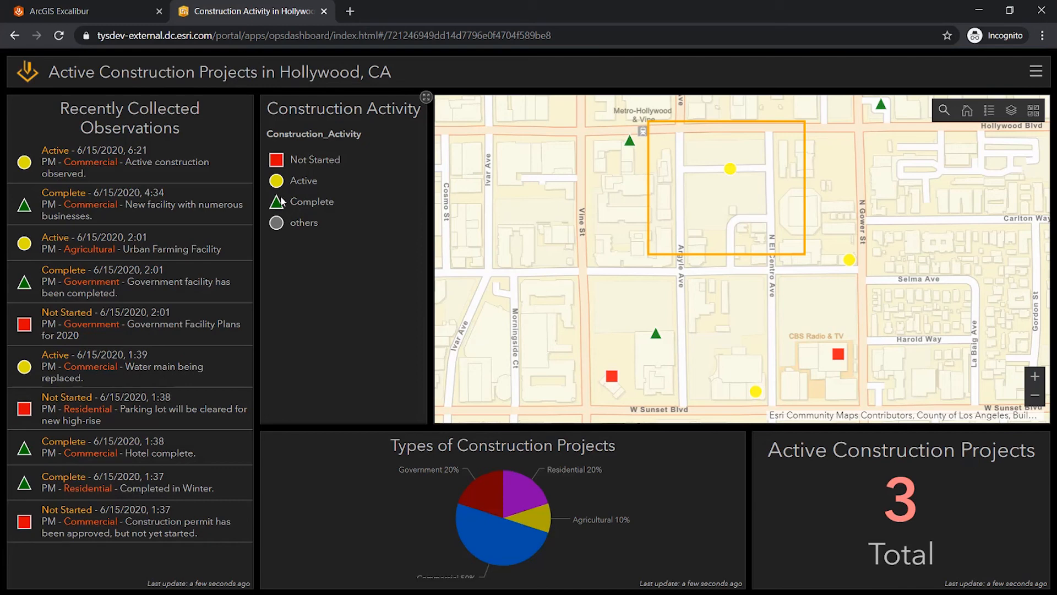
{"action": "mouse_move", "coordinate": [125, 170]}
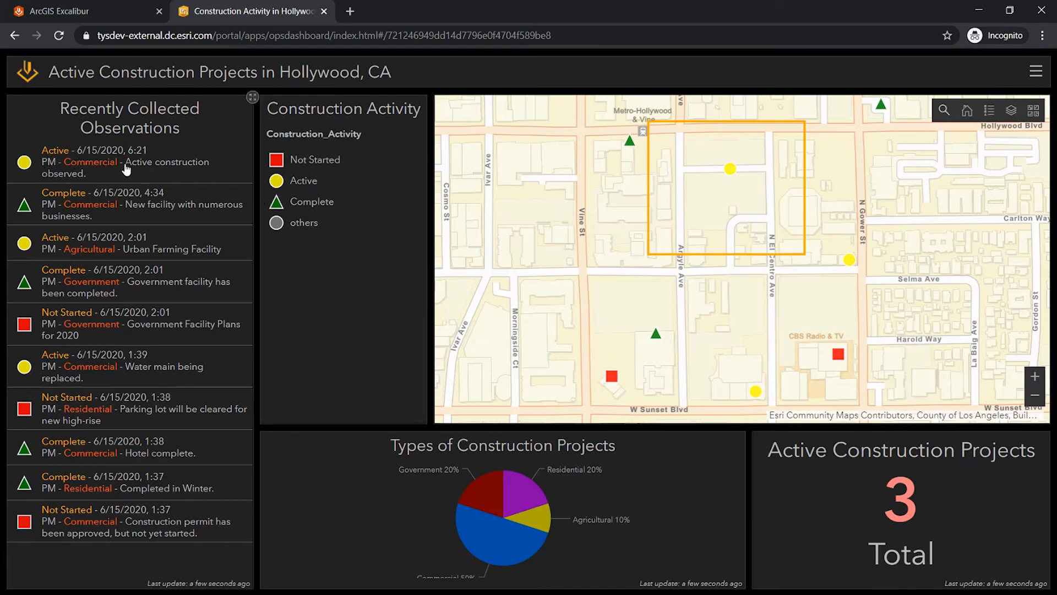